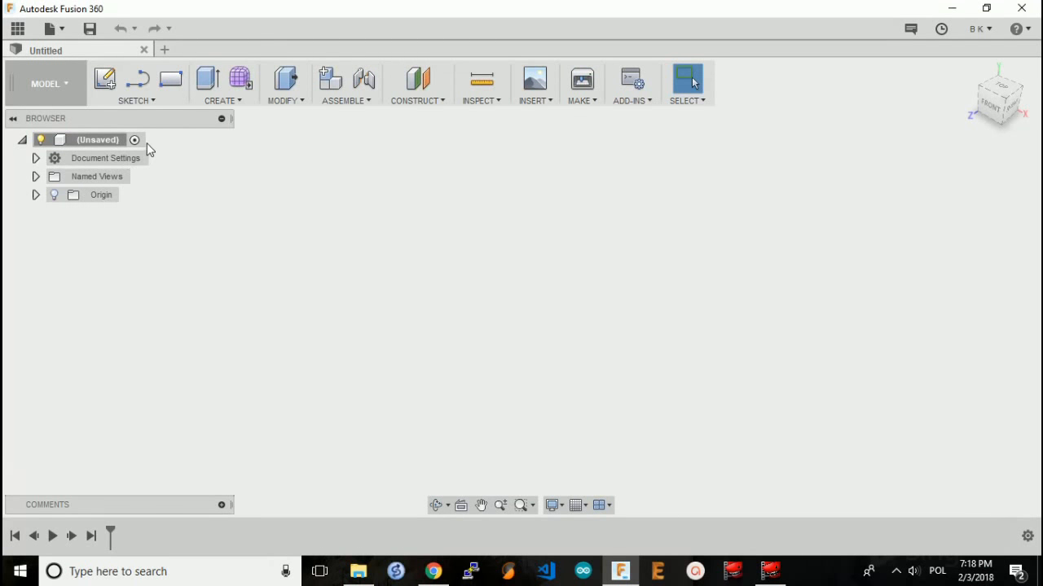
# - Change the document Unit Type from millimetres to Inch in Document Settings
pyautogui.click(36, 158)
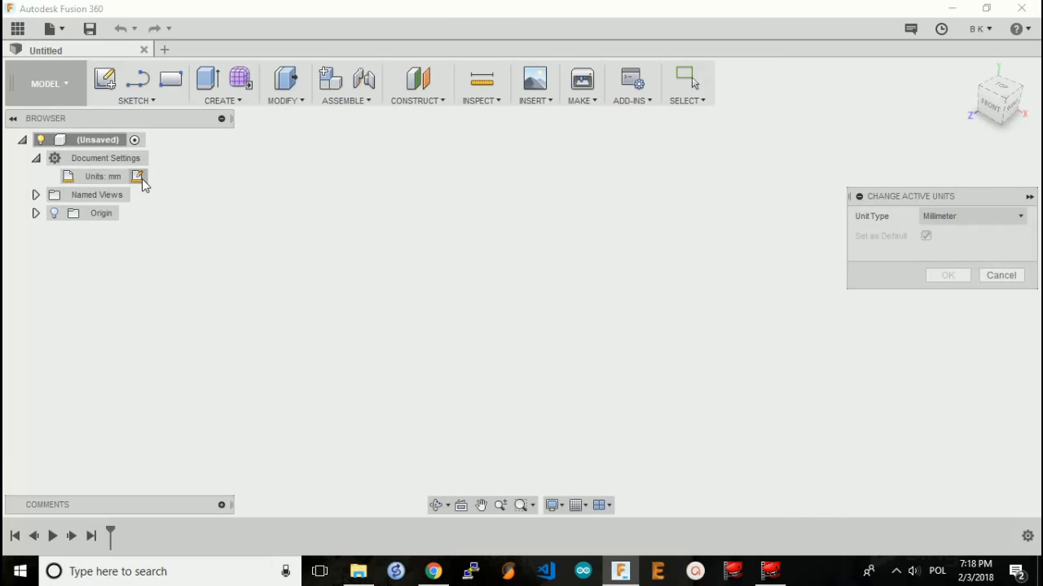
pyautogui.click(971, 215)
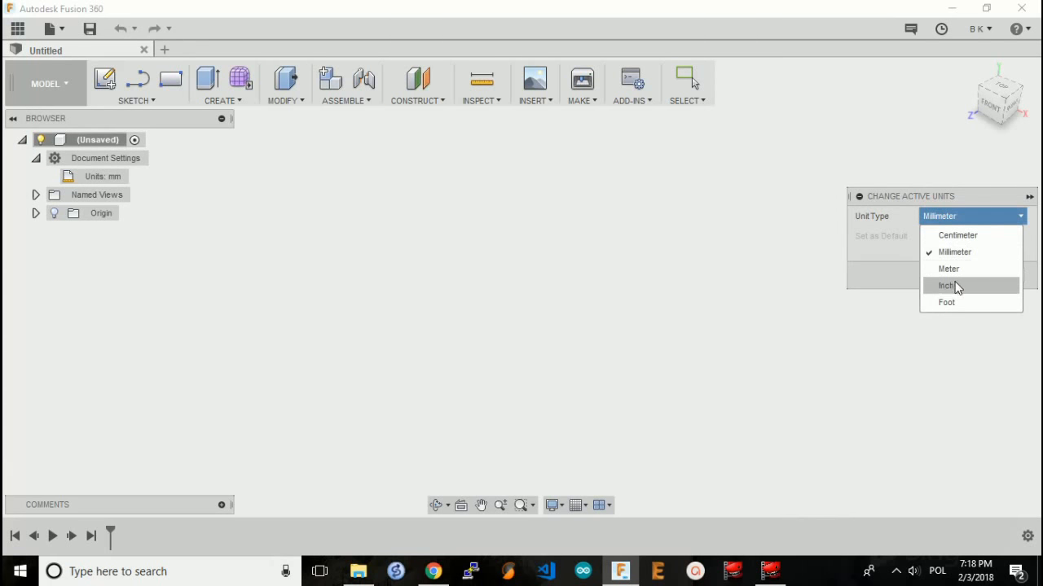
pyautogui.click(946, 285)
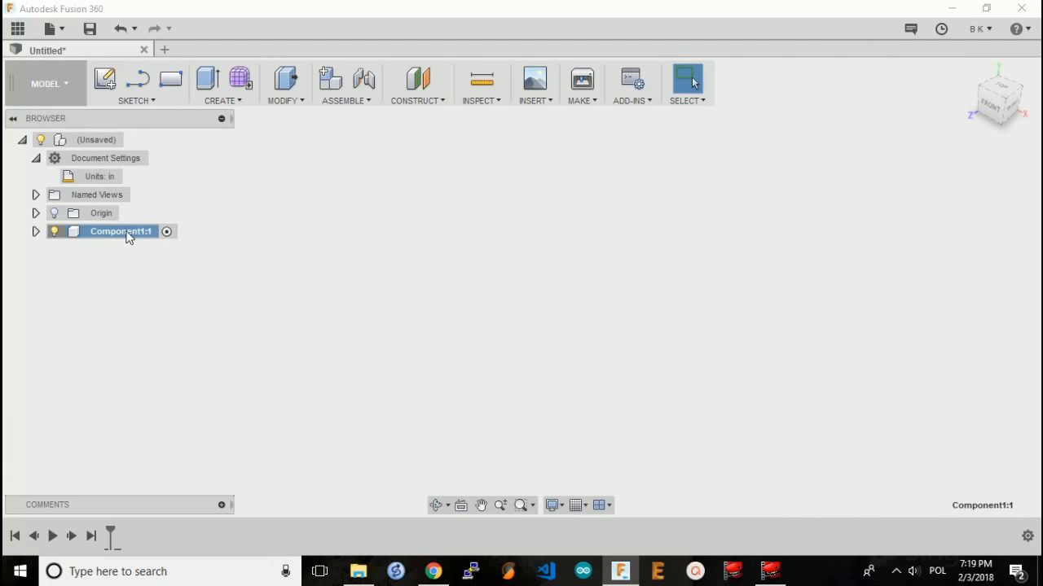
# - Rename Component1 in the browser to 'Blind Clip'
pyautogui.doubleClick(120, 231)
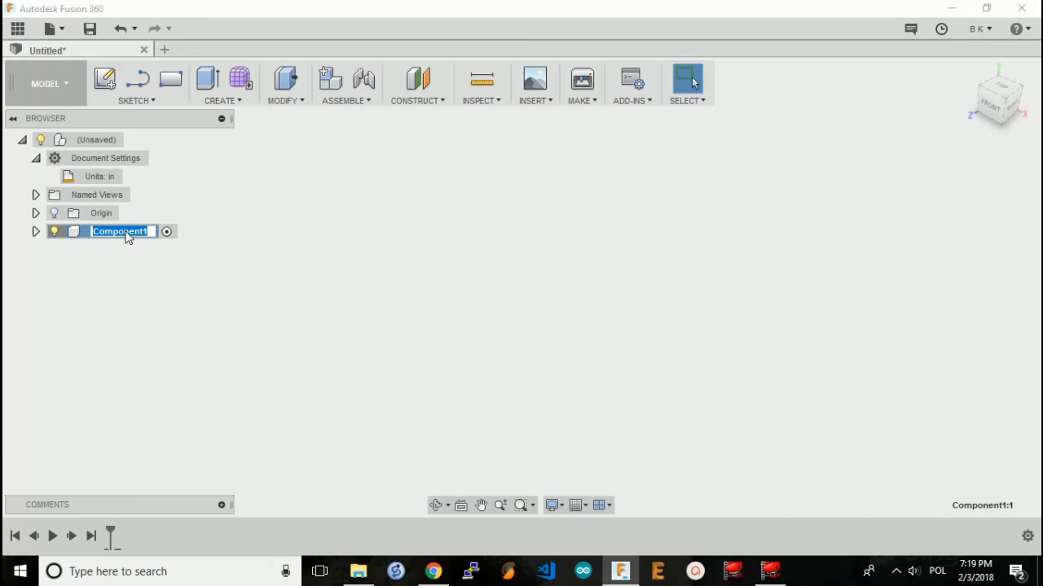
pyautogui.write('Blind')
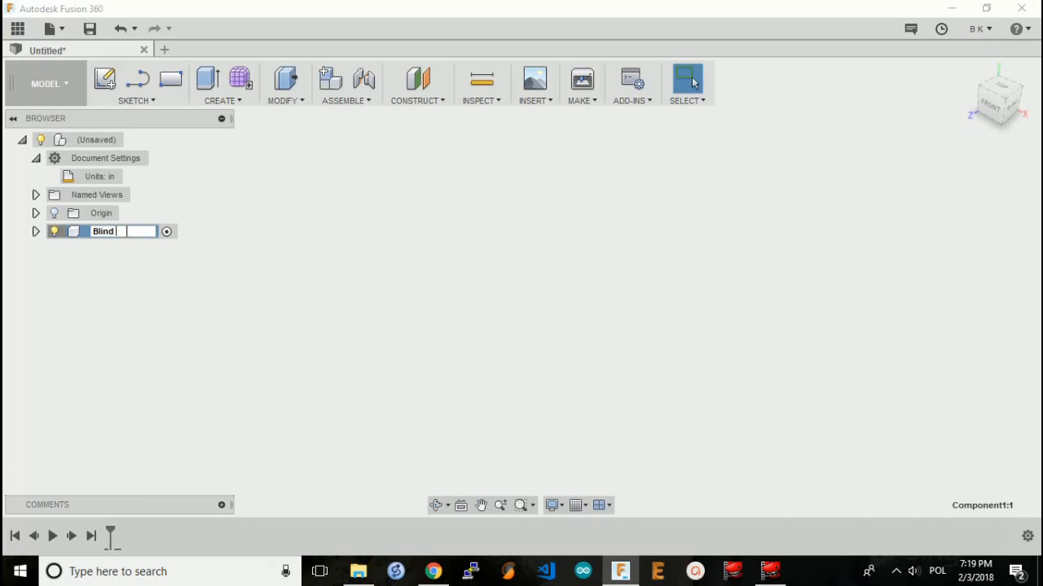
pyautogui.write('Clip:1')
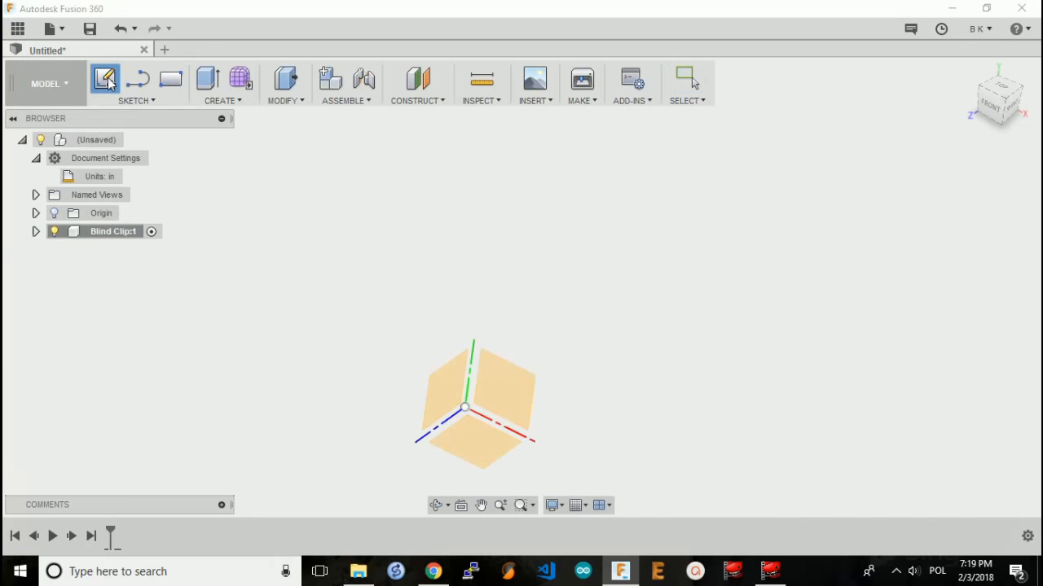
# - Start a front-plane sketch with a centre rectangle, 0.825 by 1.50
pyautogui.click(105, 79)
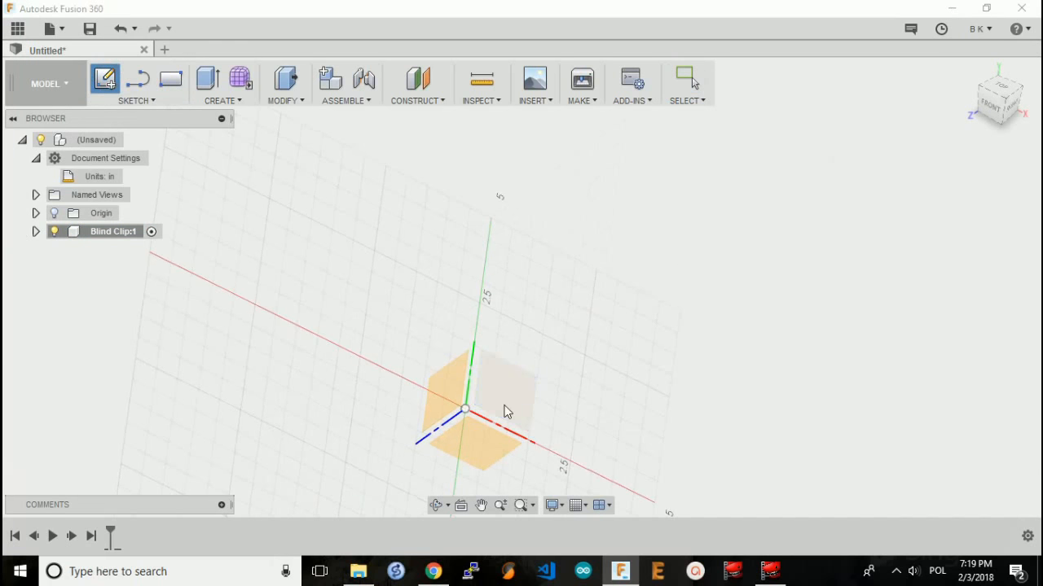
pyautogui.click(995, 96)
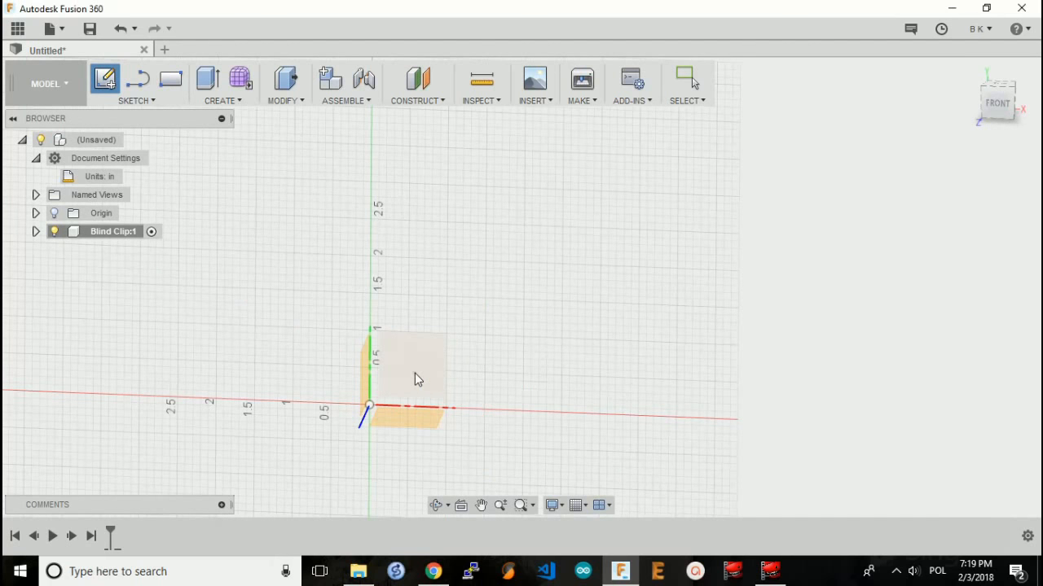
pyautogui.click(136, 83)
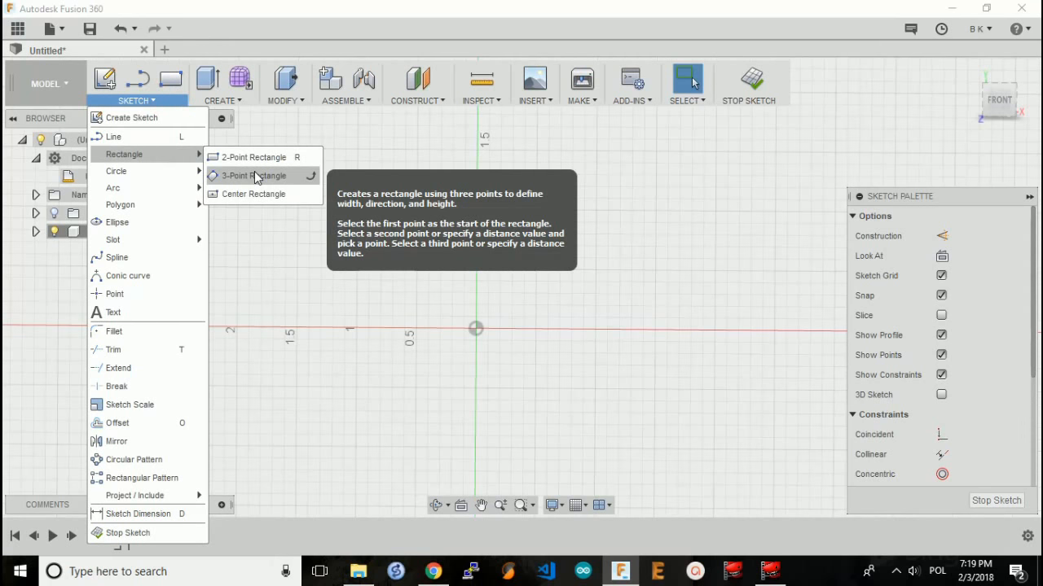
pyautogui.click(249, 175)
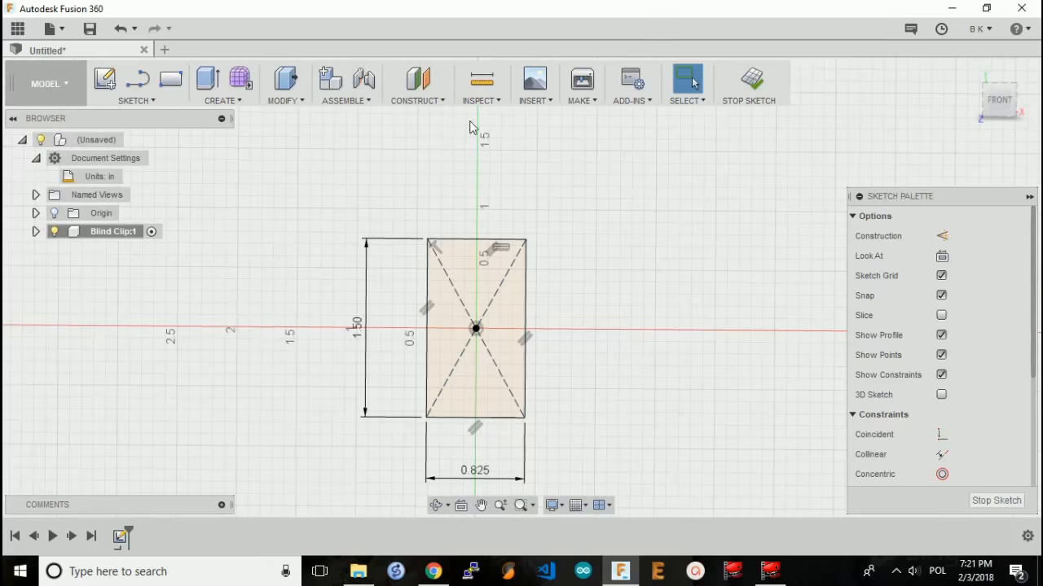
# - Place points on both rectangle sides and dimension them 0.75 above the bottom edge
pyautogui.click(134, 100)
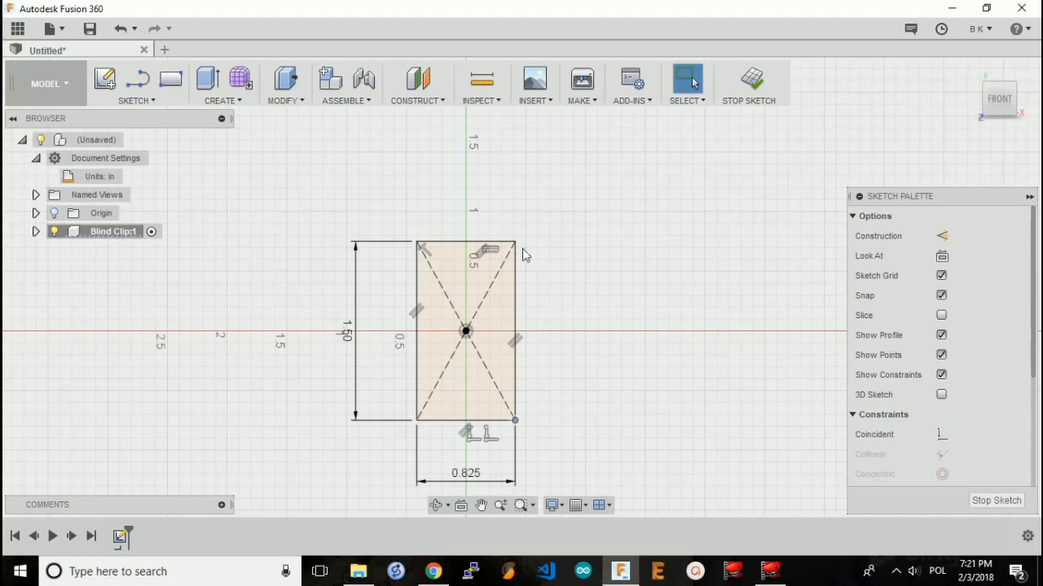
pyautogui.click(135, 85)
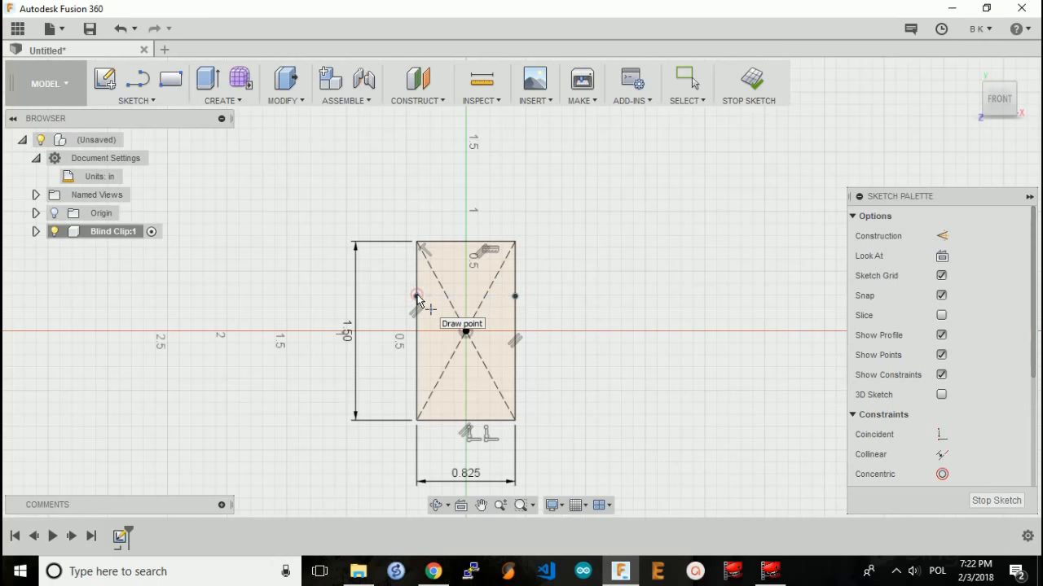
pyautogui.click(134, 84)
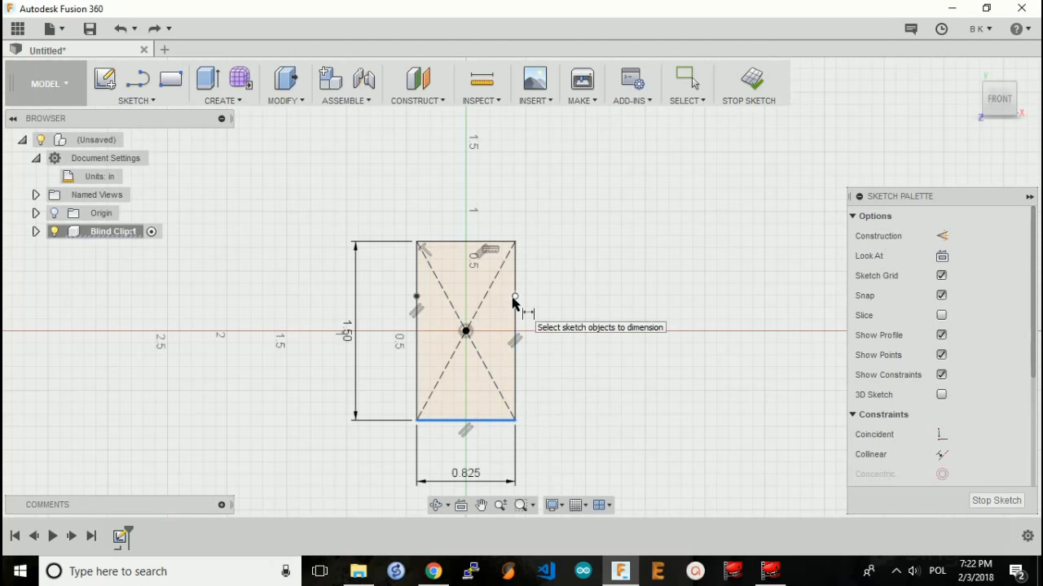
pyautogui.click(514, 296)
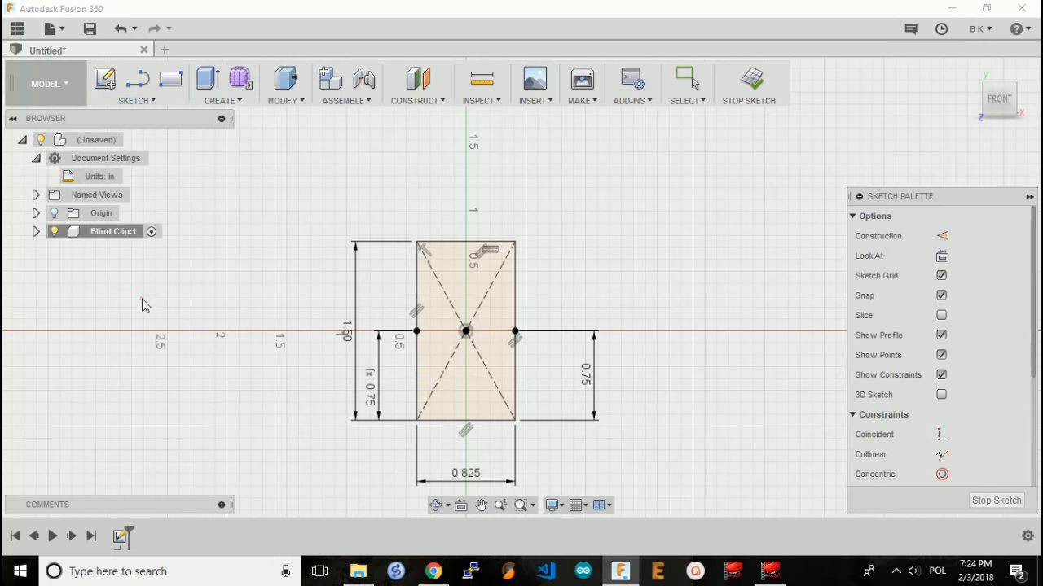
pyautogui.moveTo(468, 249)
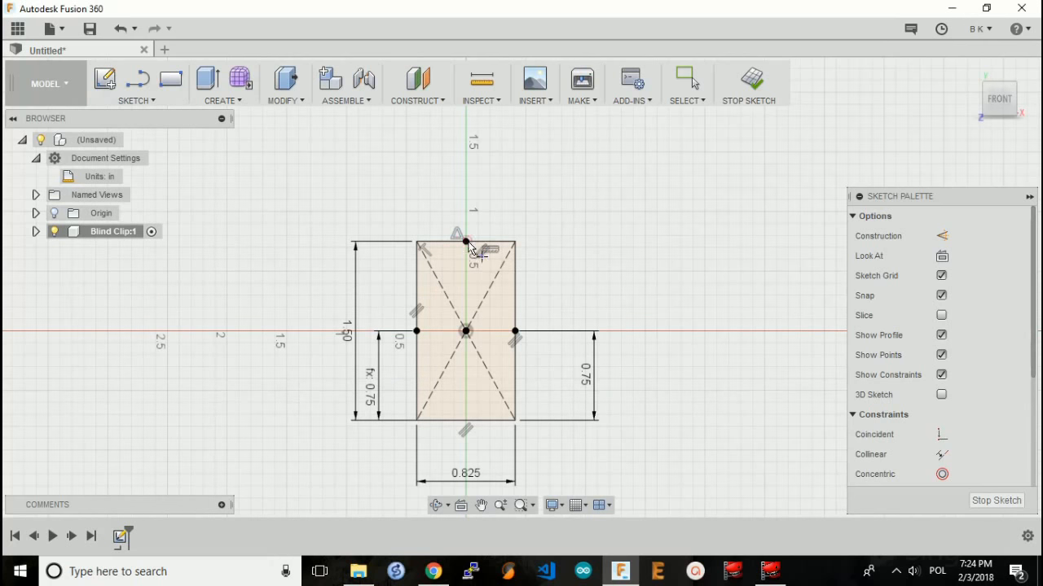
pyautogui.moveTo(475, 247)
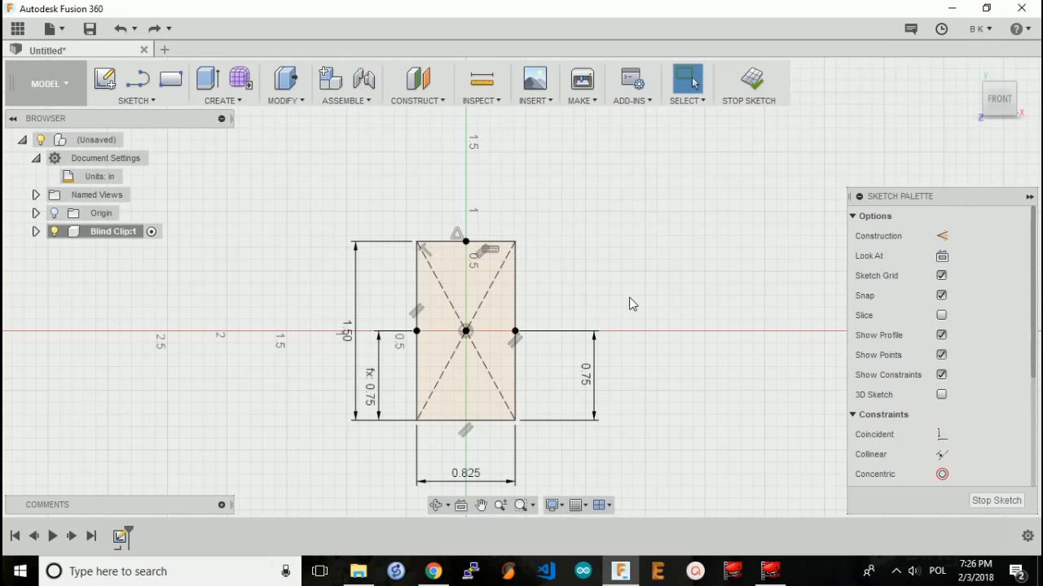
pyautogui.click(134, 84)
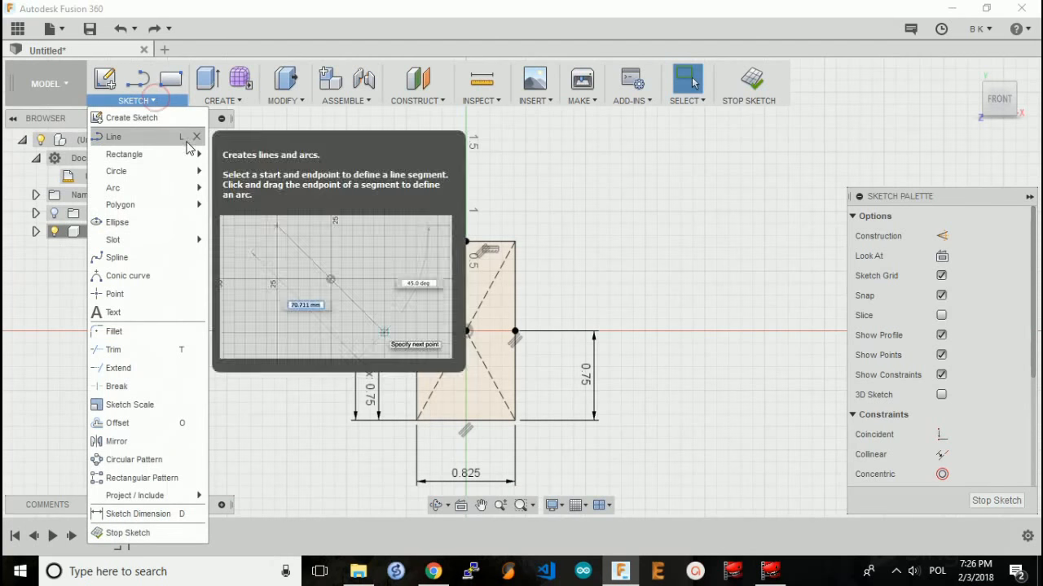
pyautogui.moveTo(116, 258)
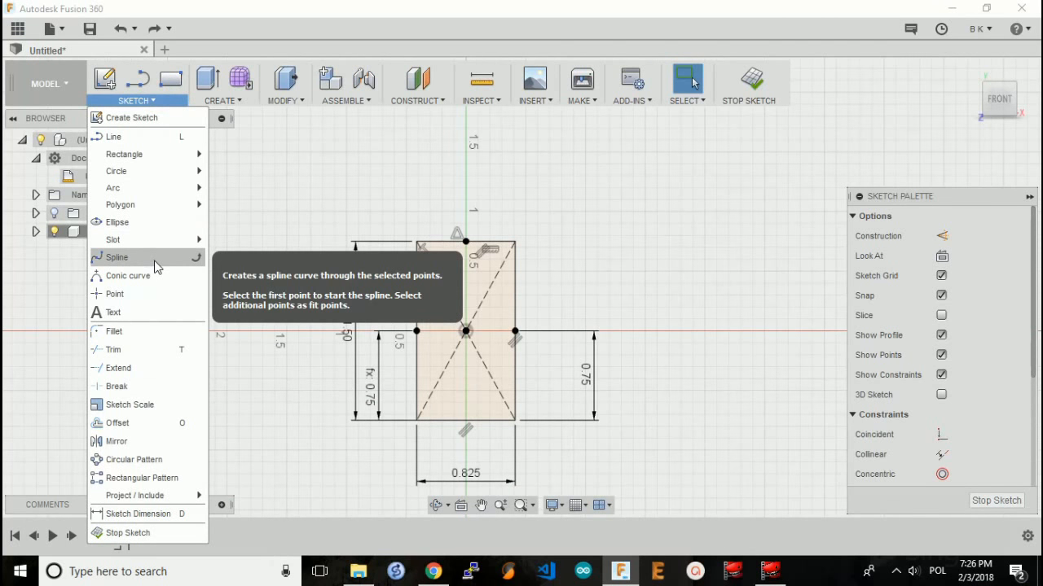
# - Draw a spline from the right side point through the top centre to the left point
pyautogui.click(117, 257)
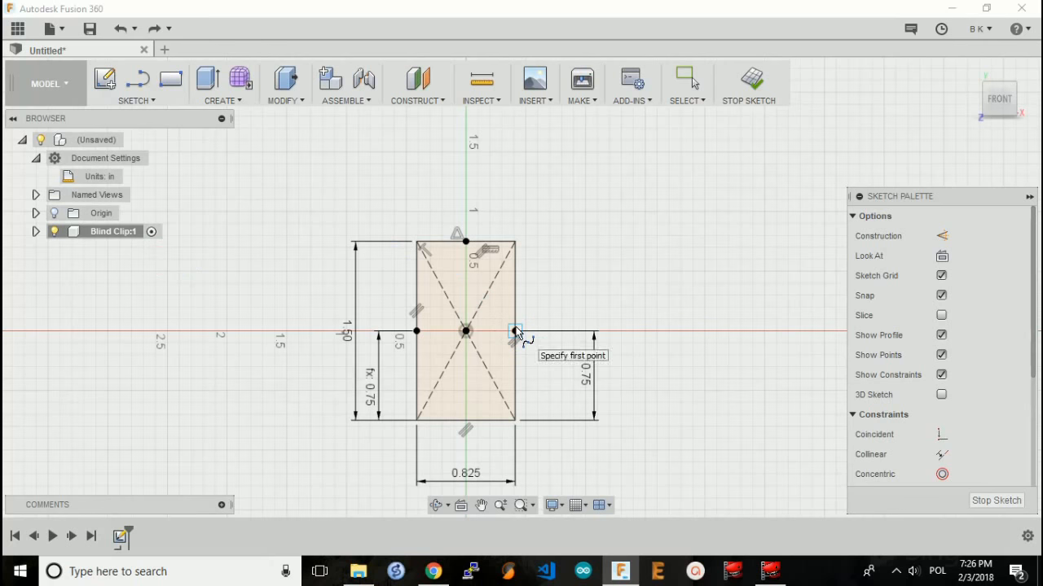
pyautogui.moveTo(469, 252)
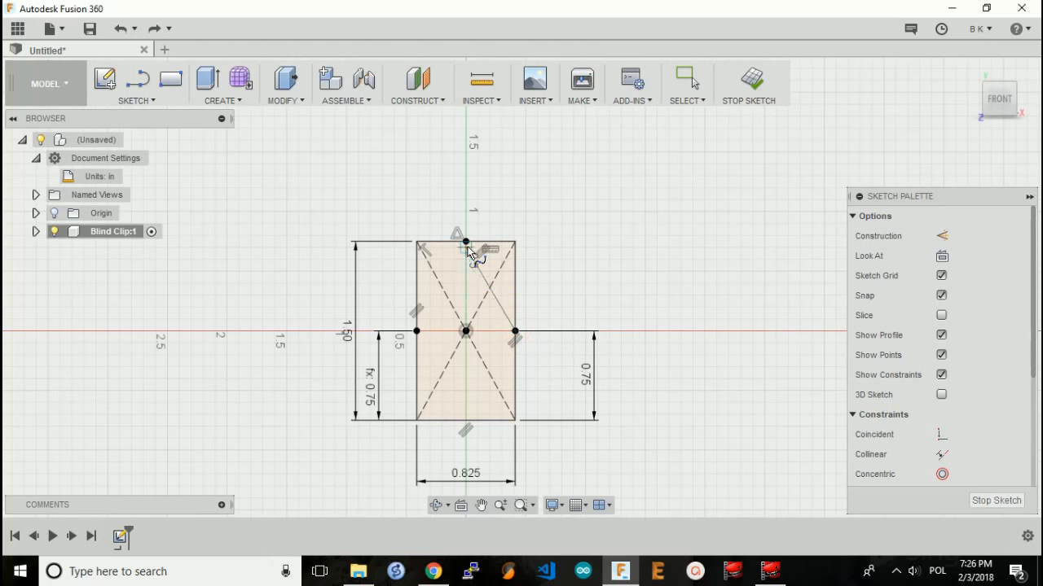
pyautogui.click(416, 331)
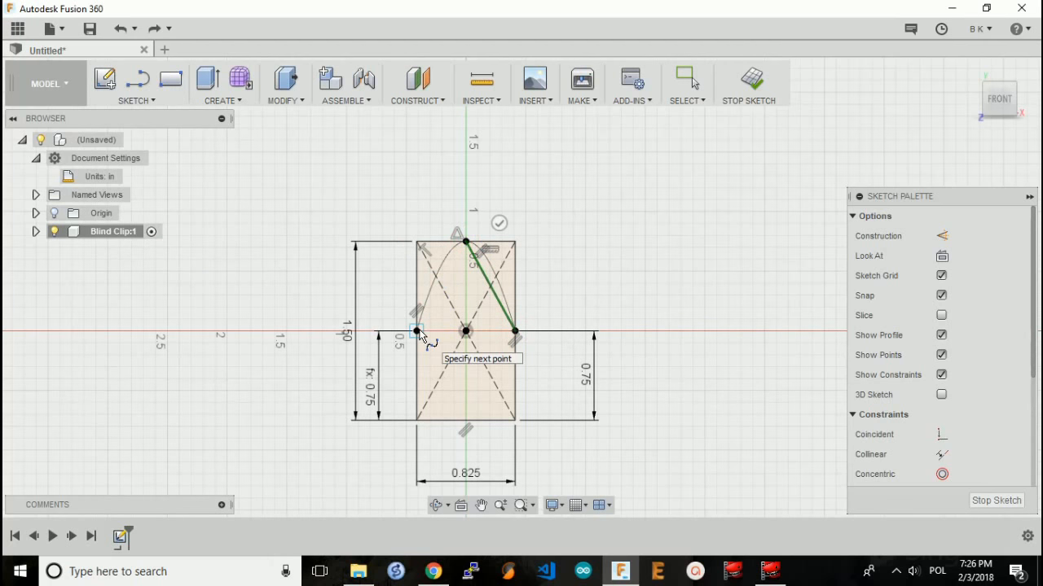
pyautogui.click(687, 79)
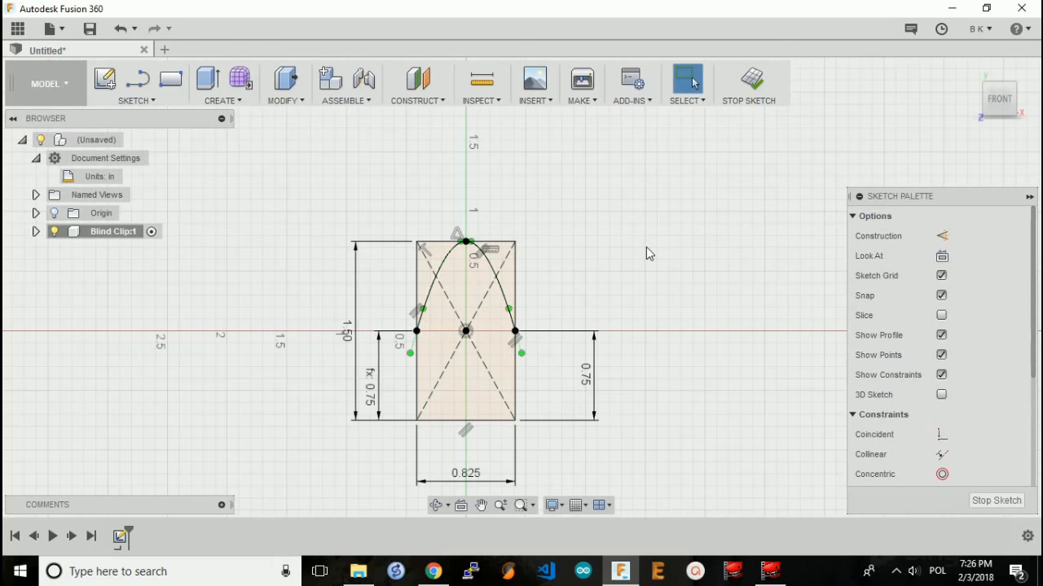
pyautogui.click(136, 84)
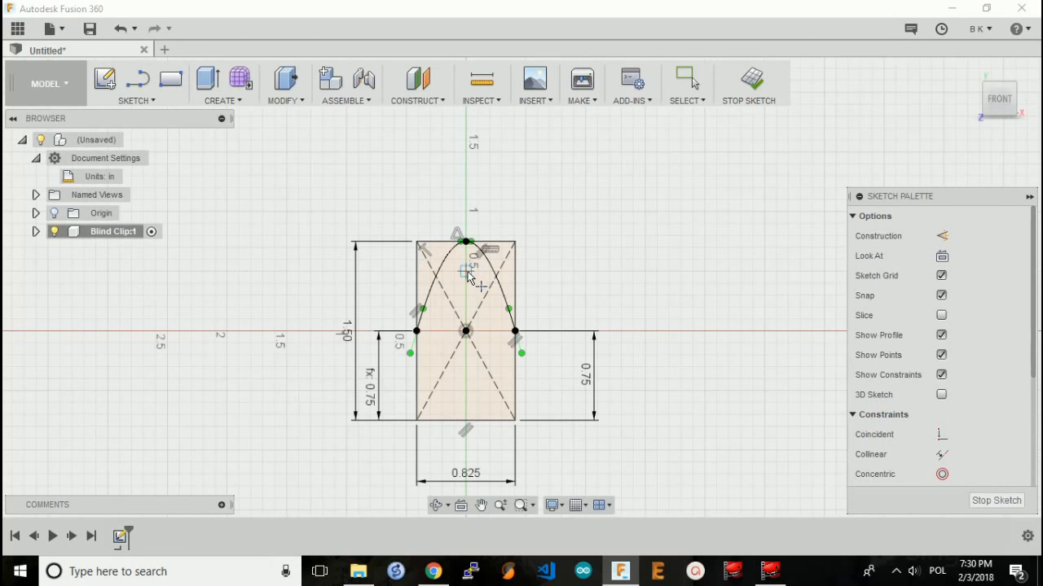
pyautogui.moveTo(138, 99)
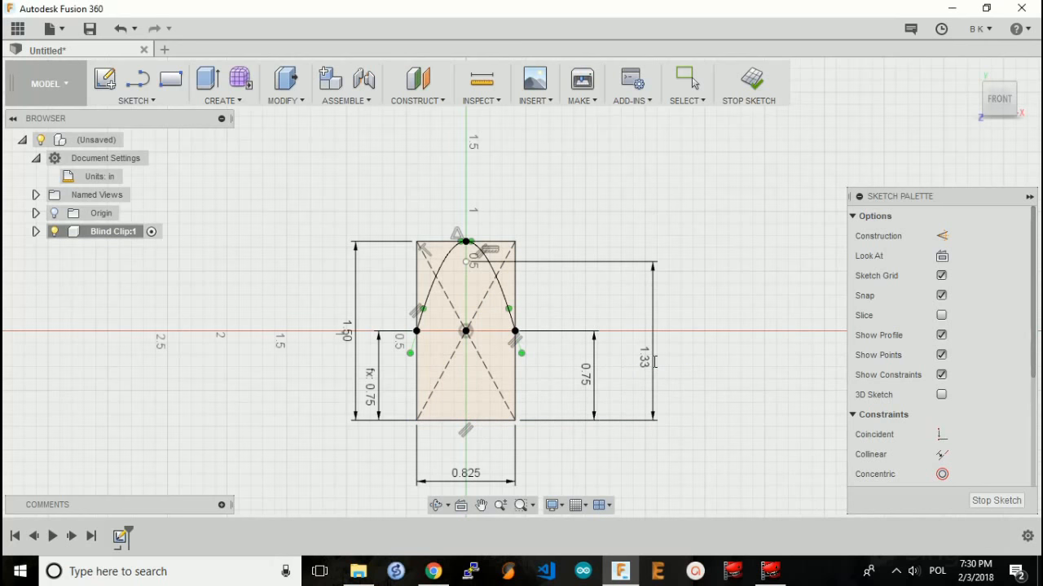
# - Place a 0.12-diameter circle on the centreline near the arch's peak
pyautogui.click(136, 84)
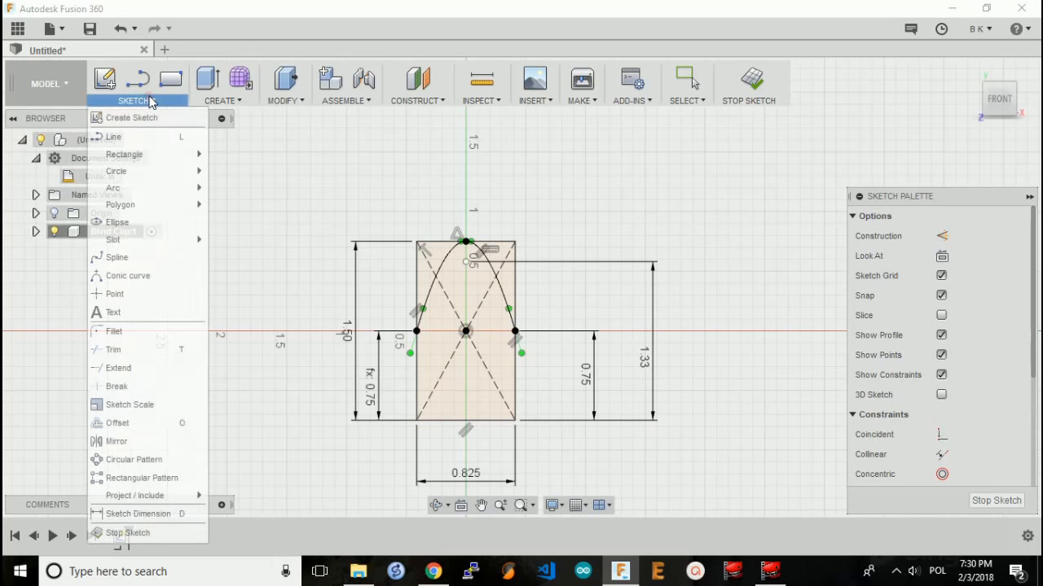
pyautogui.moveTo(158, 276)
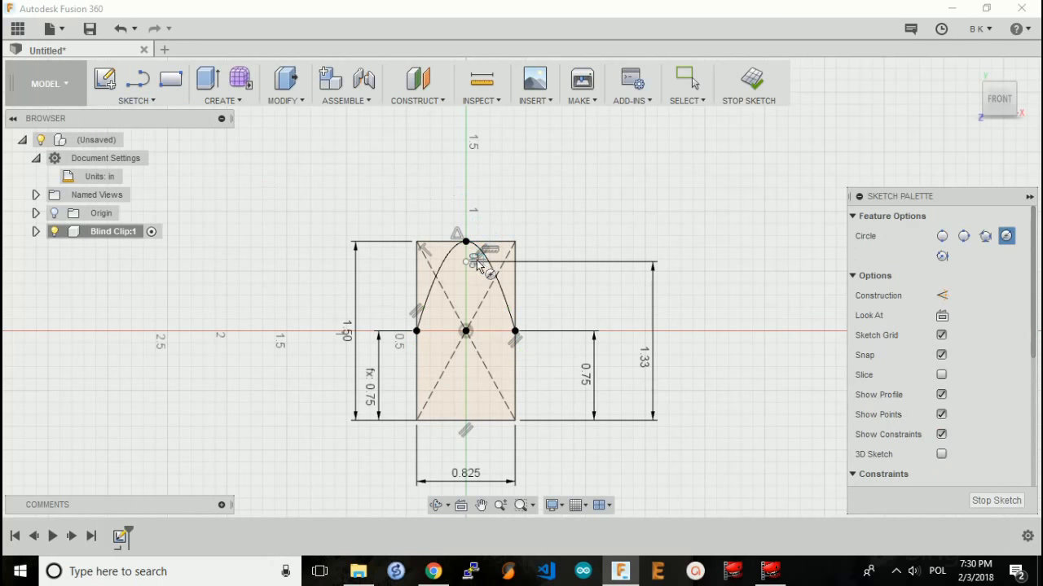
pyautogui.click(466, 261)
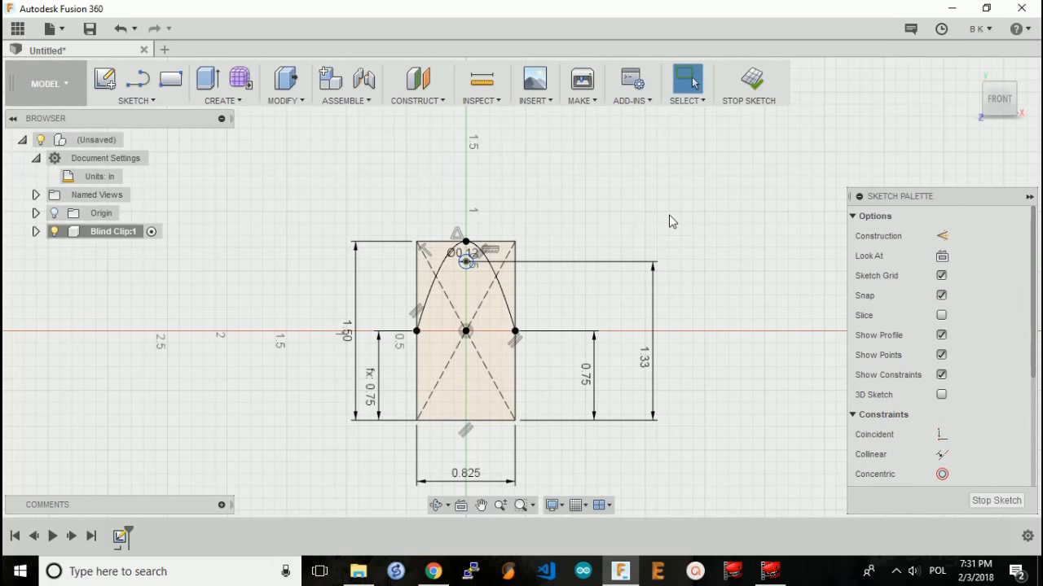
# - Stop the outline sketch, orbit the view, then view it from the FRONT
pyautogui.click(748, 82)
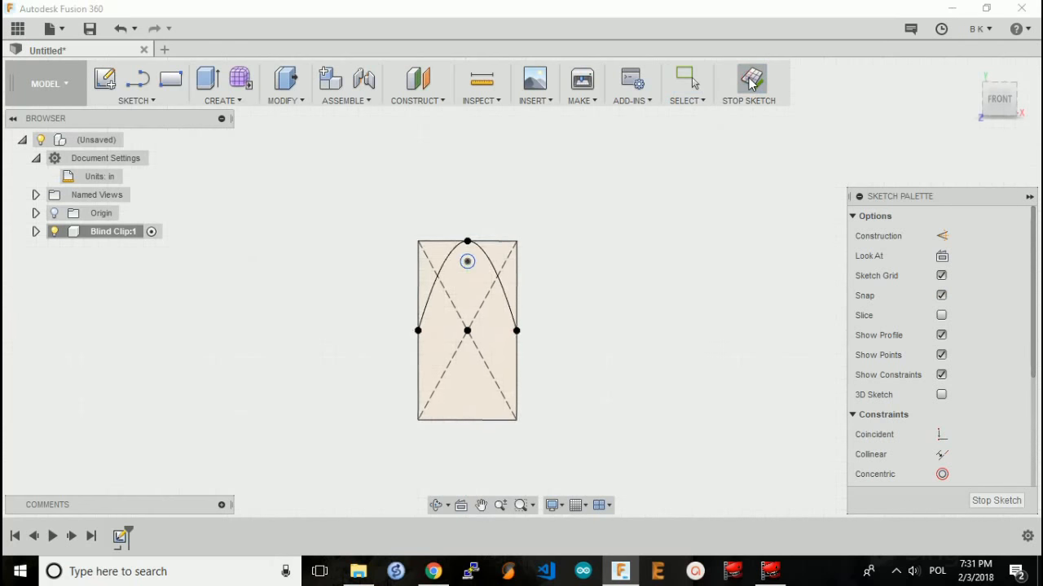
pyautogui.click(747, 81)
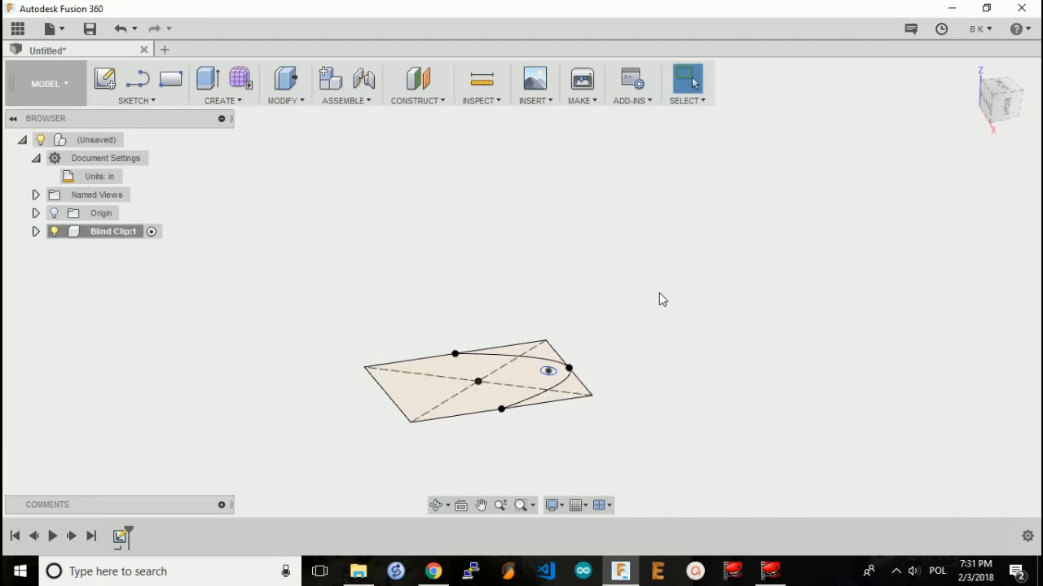
pyautogui.click(999, 98)
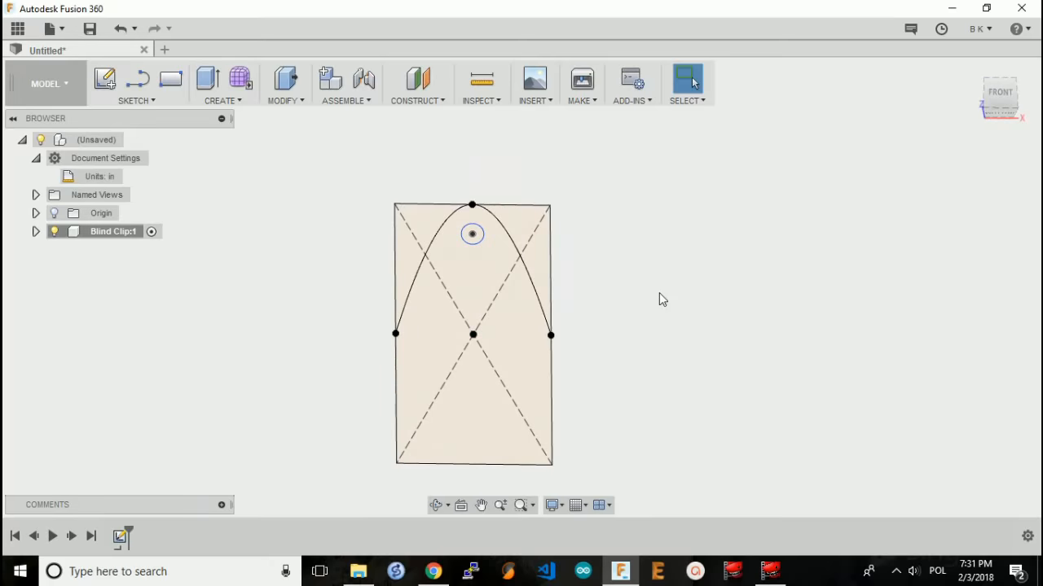
pyautogui.click(285, 84)
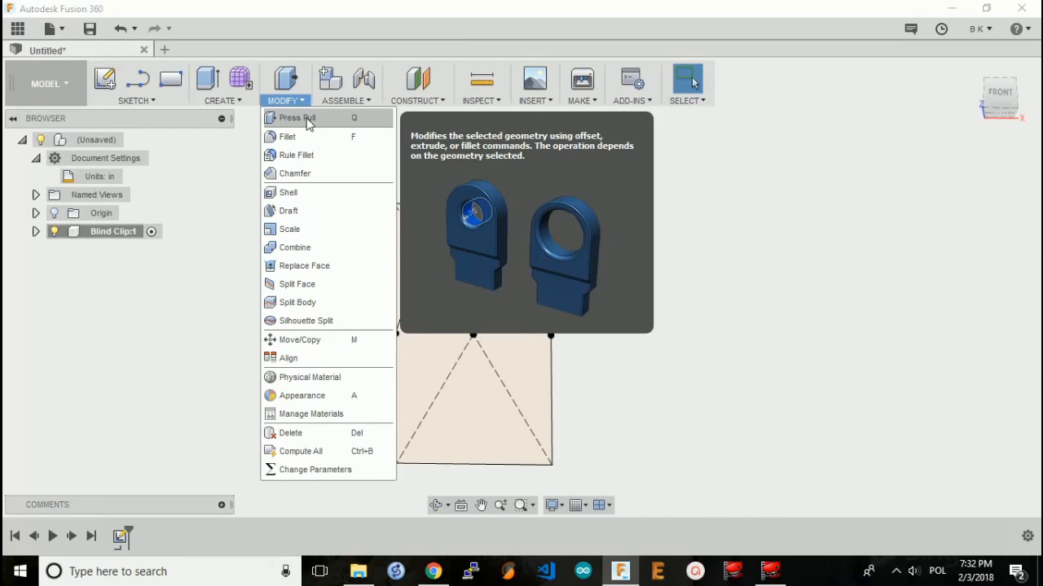
# - Press Pull both clip outline profiles 0.1 in into a solid plate
pyautogui.click(297, 118)
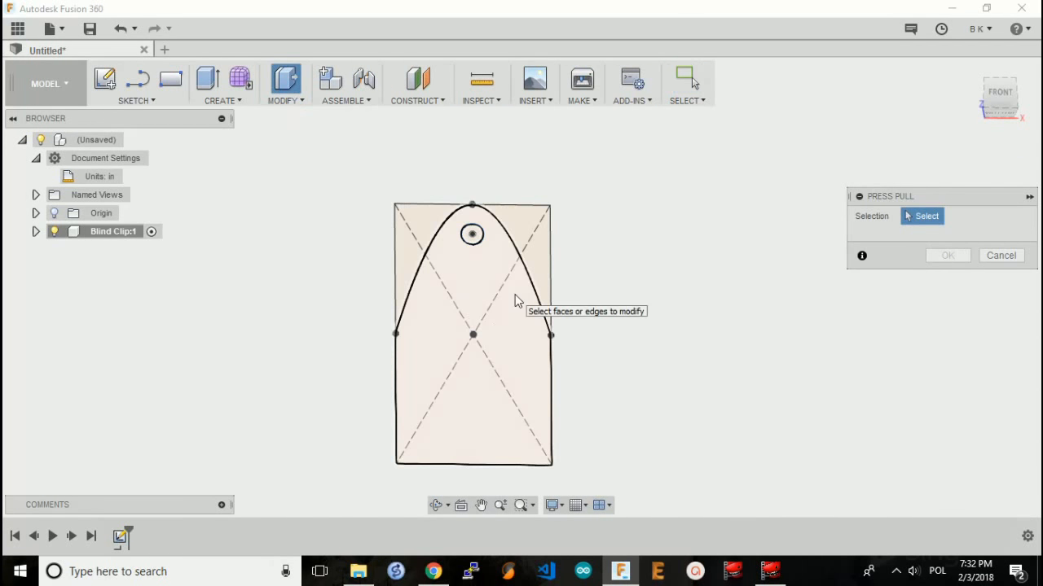
pyautogui.click(472, 244)
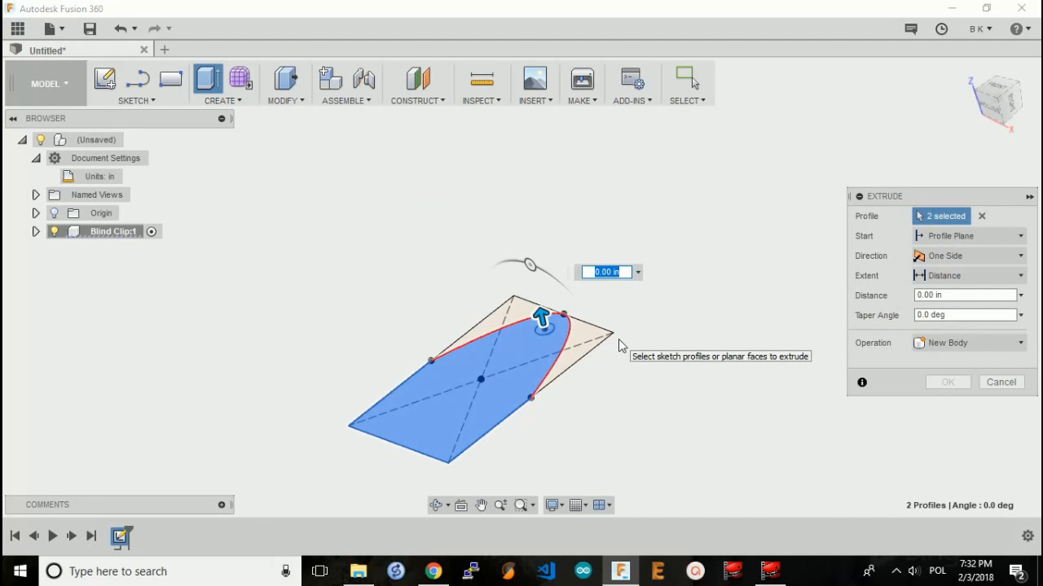
pyautogui.write('0.1')
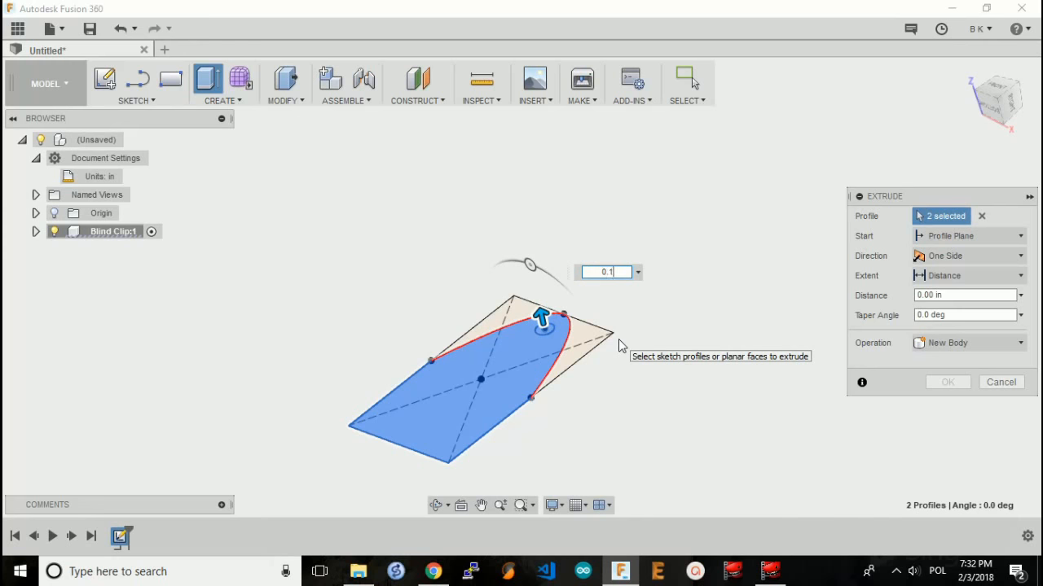
pyautogui.write('0.1')
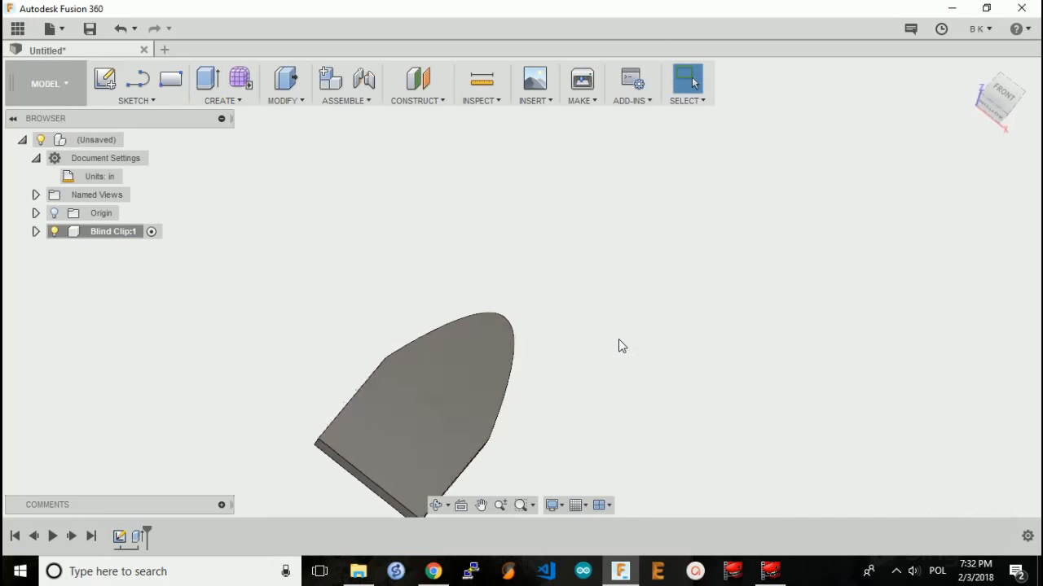
pyautogui.click(35, 231)
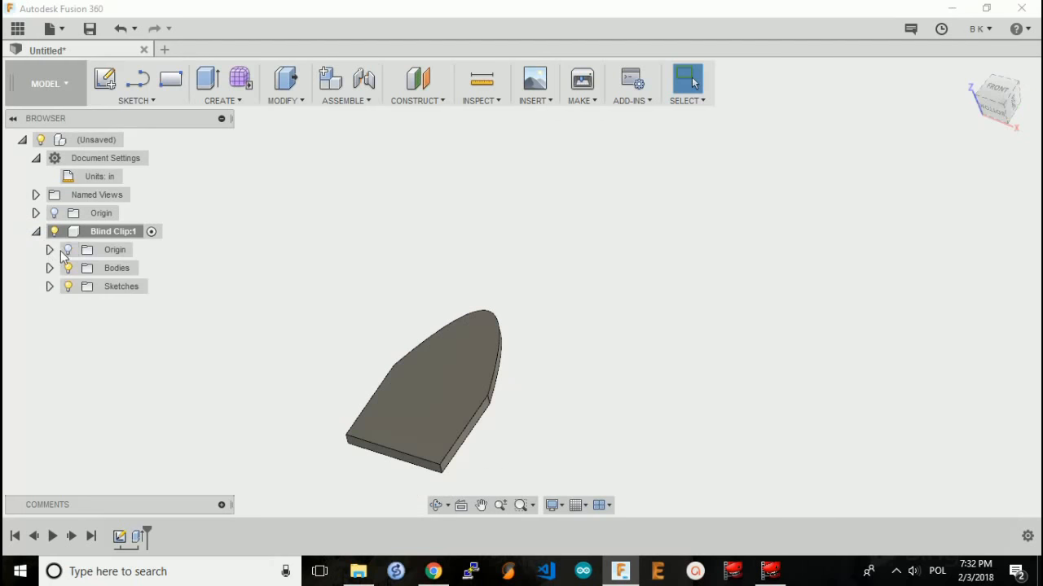
# - Extrude the small circle profile 0.25 in with Join to form the pin
pyautogui.click(49, 286)
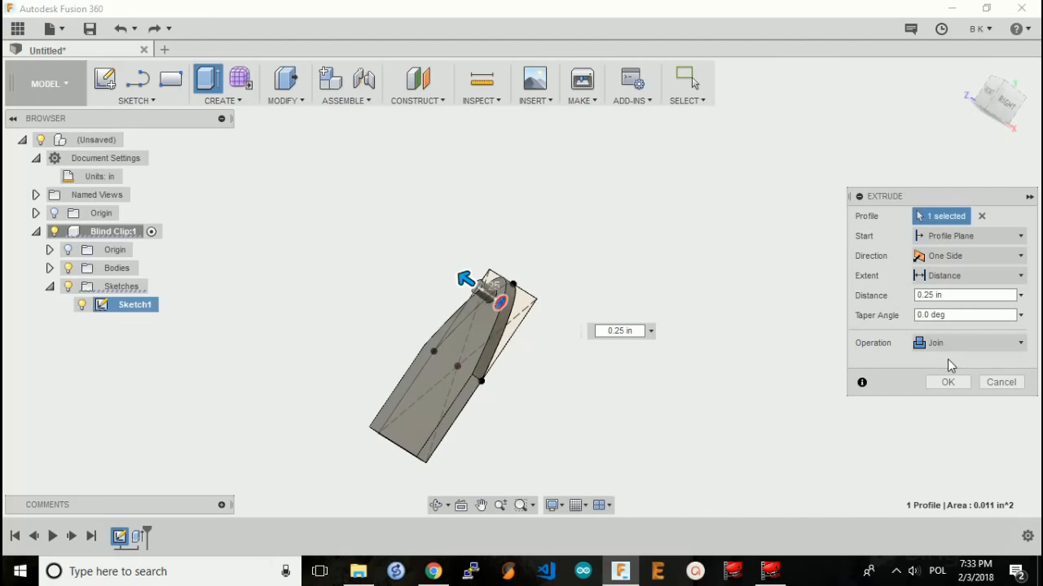
pyautogui.moveTo(644, 363)
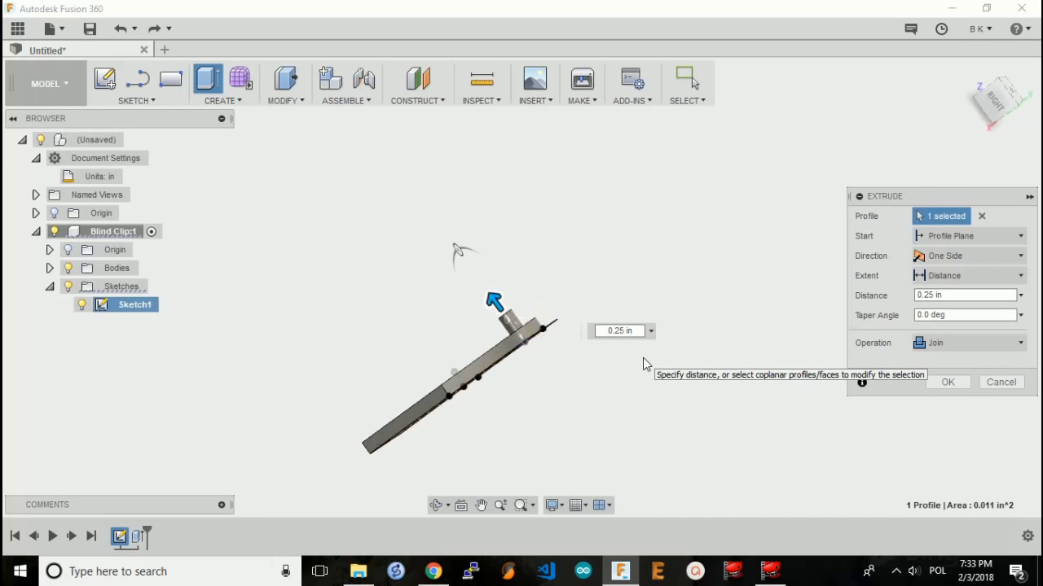
pyautogui.click(1001, 382)
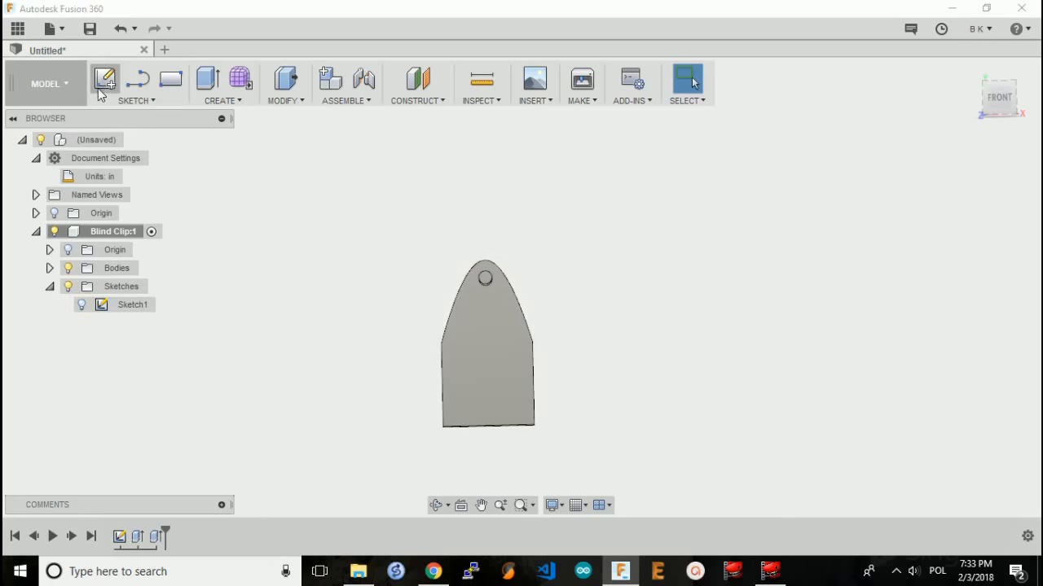
# - Sketch the wall profile on the plate edge and extrude it 0.4 in with Join
pyautogui.click(104, 78)
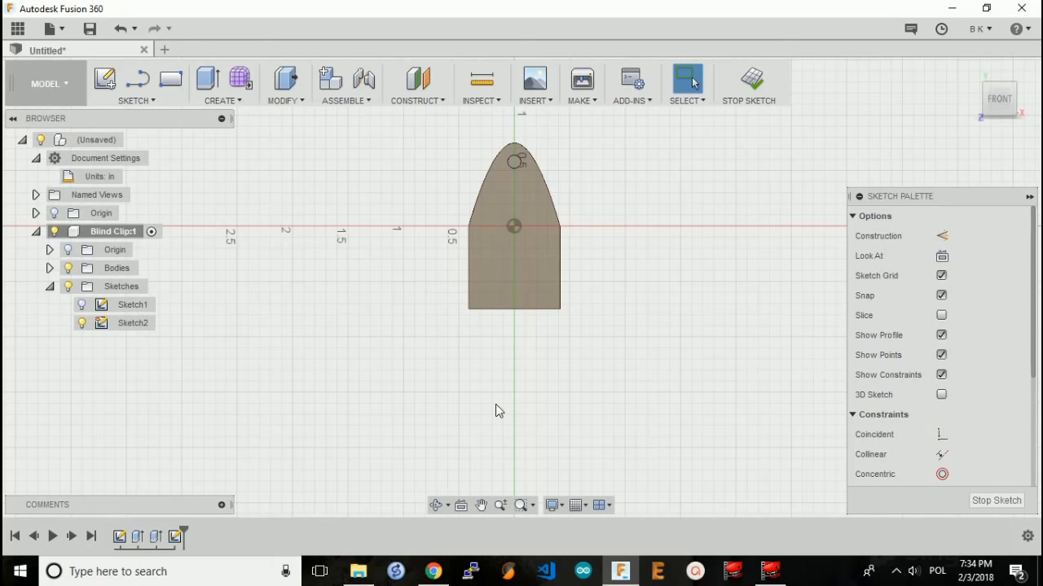
pyautogui.click(170, 78)
pyautogui.write('.4')
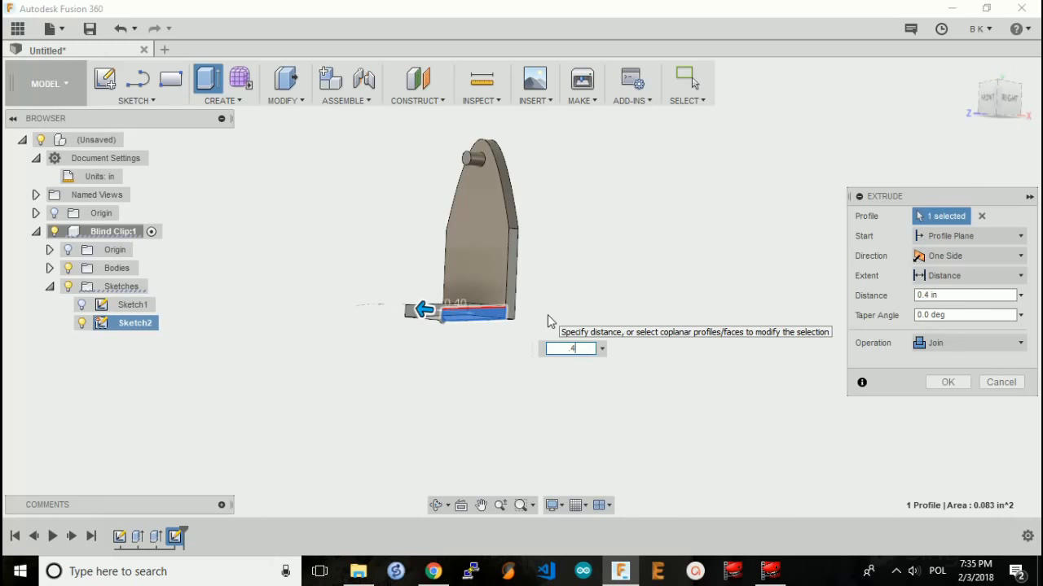
pyautogui.click(947, 382)
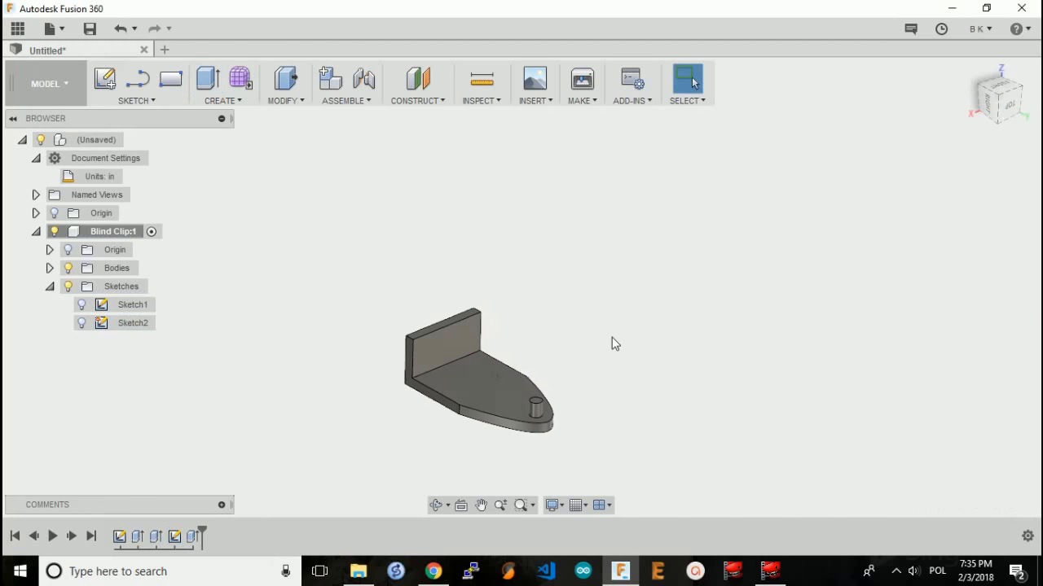
# - Orbit to the upright wall and start a new sketch on its face
pyautogui.moveTo(476, 371); pyautogui.dragTo(453, 407)
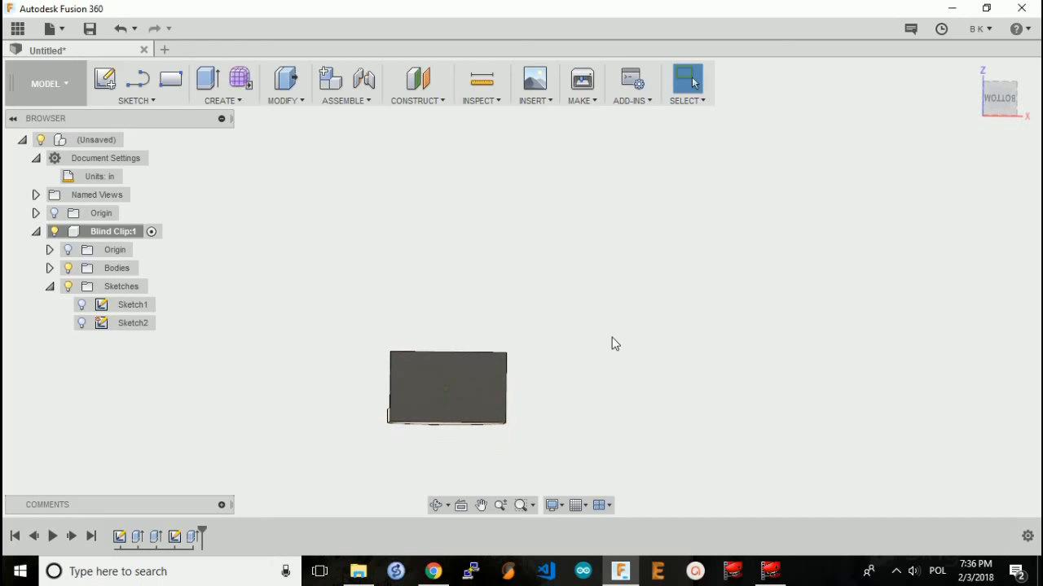
pyautogui.moveTo(529, 187)
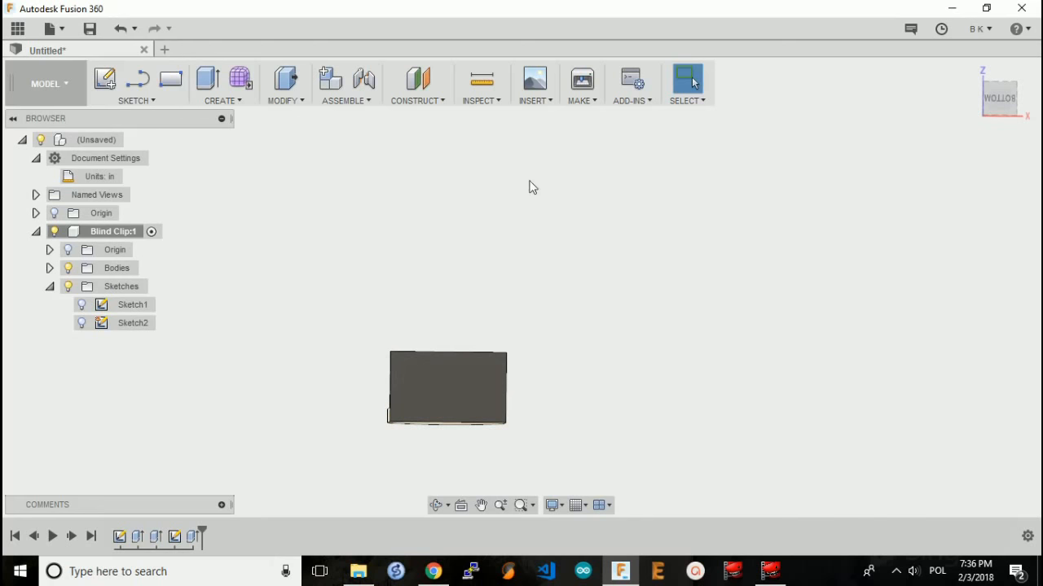
pyautogui.moveTo(471, 383)
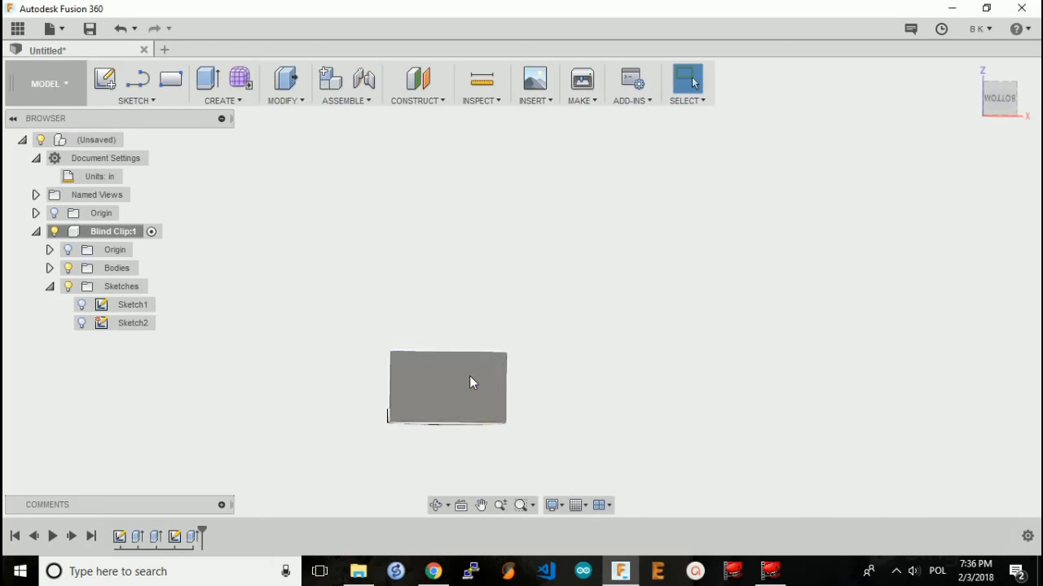
pyautogui.click(446, 388)
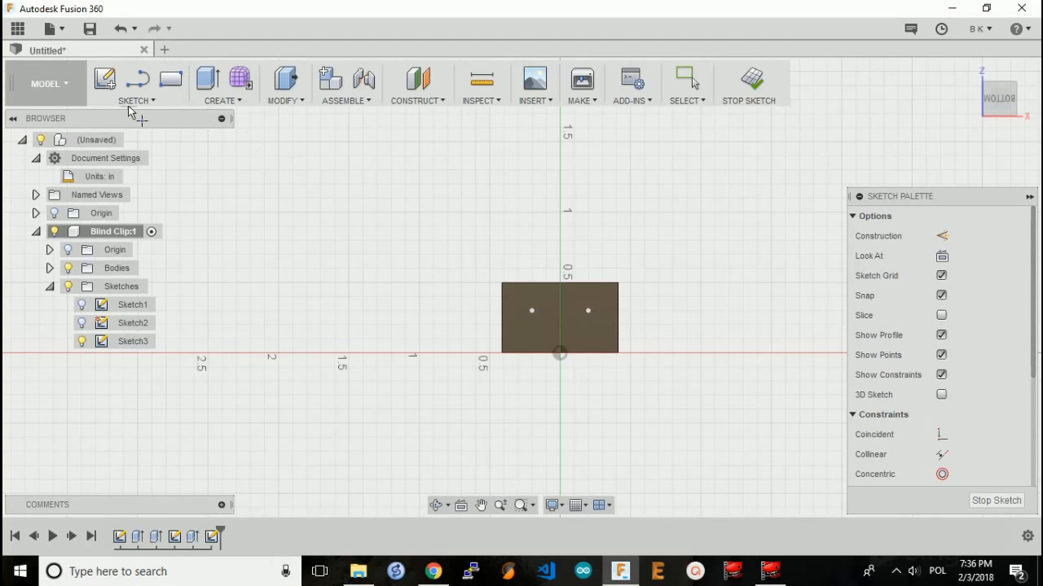
# - Draw a Ø0.15 circle centred on the right screw point
pyautogui.click(136, 86)
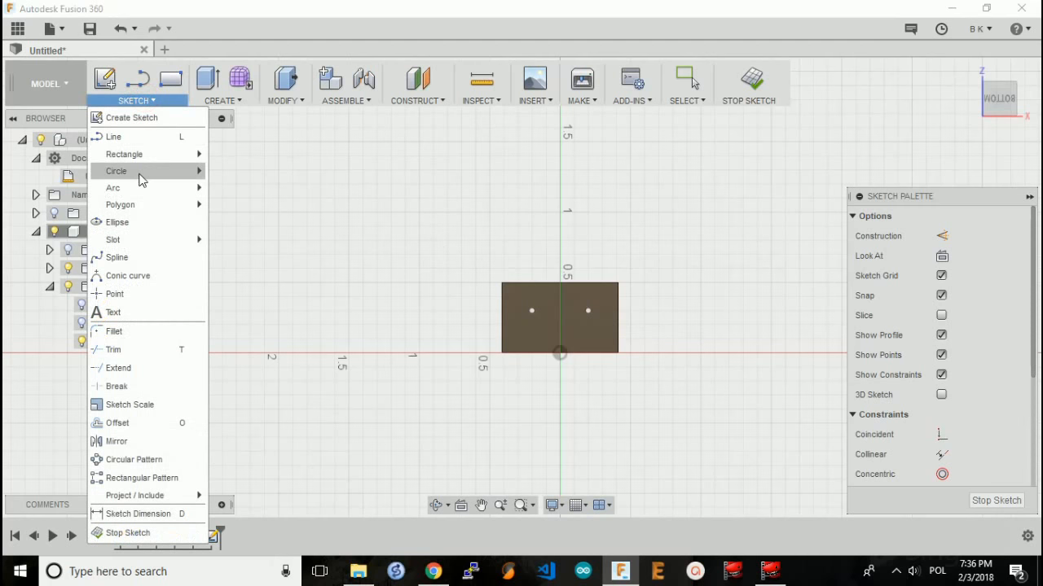
pyautogui.click(115, 171)
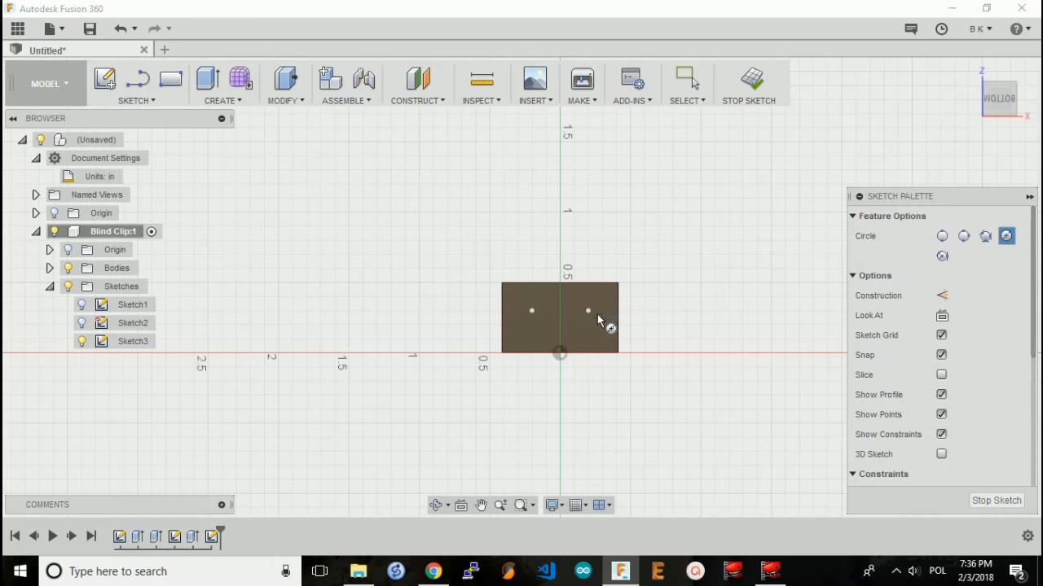
pyautogui.click(588, 310)
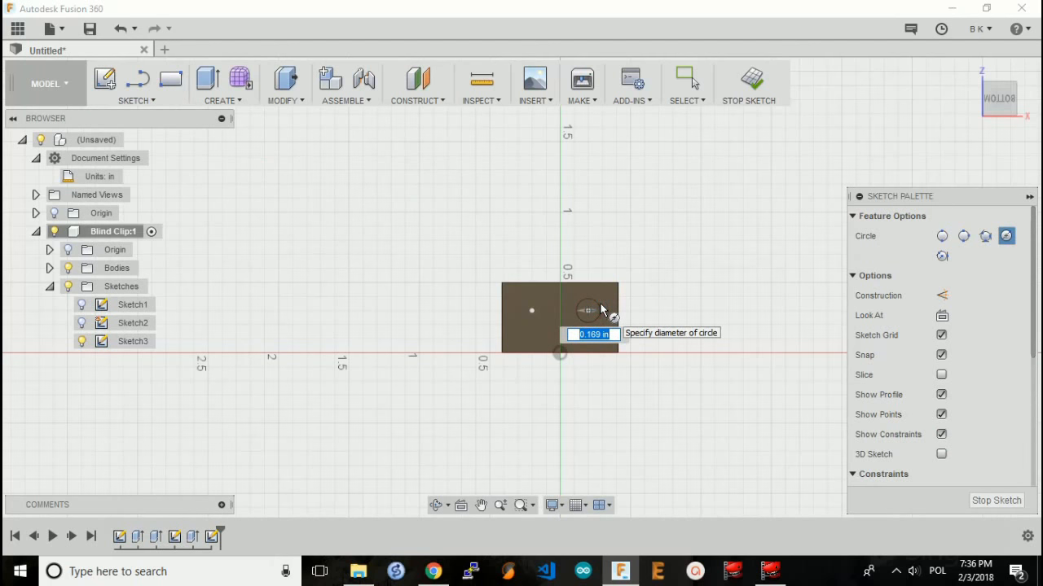
pyautogui.write('15')
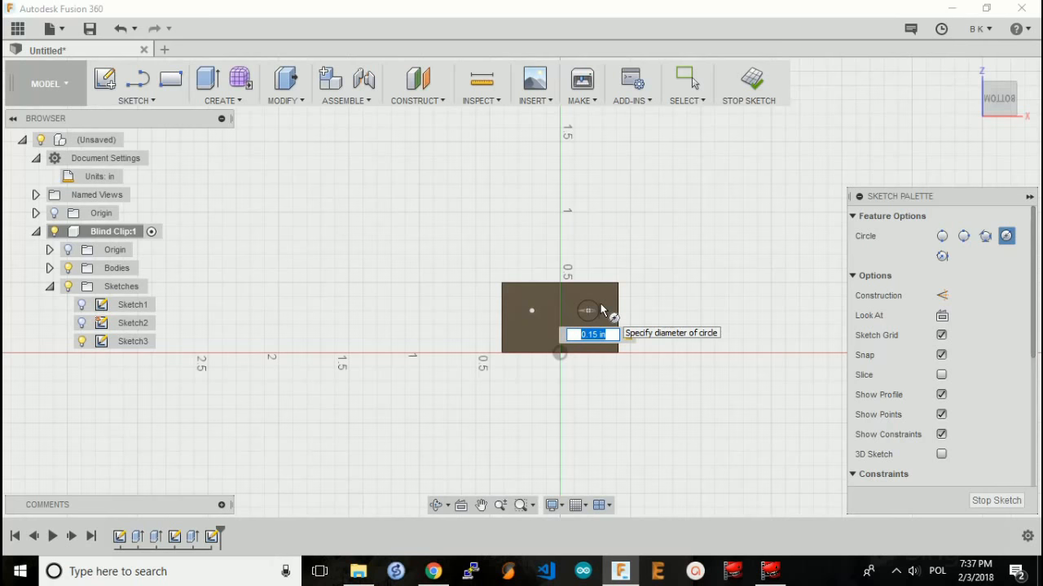
# - Draw the left hole circle and dimension both holes 0.325 above the bottom edge
pyautogui.click(135, 85)
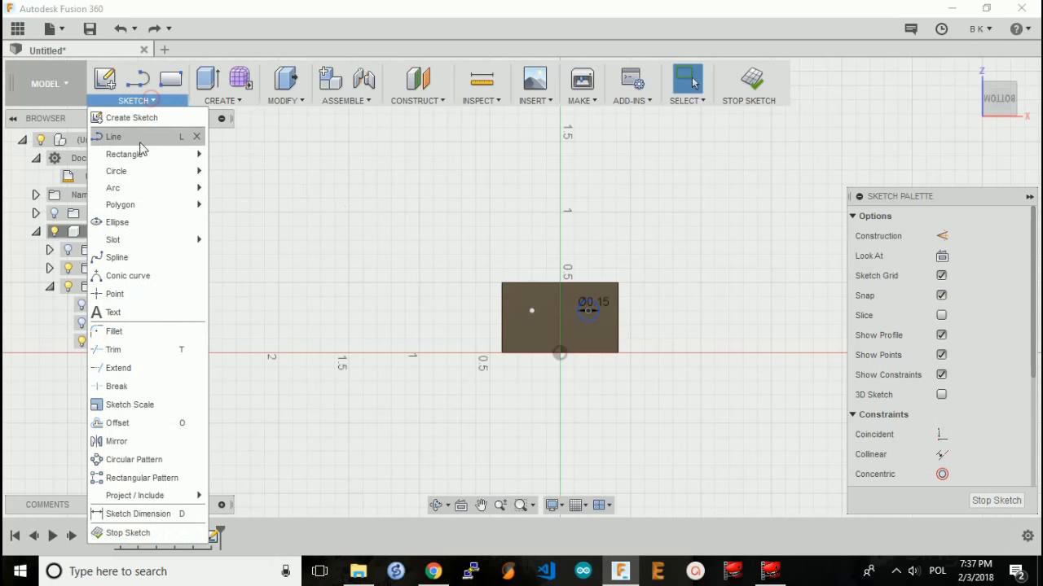
pyautogui.click(116, 171)
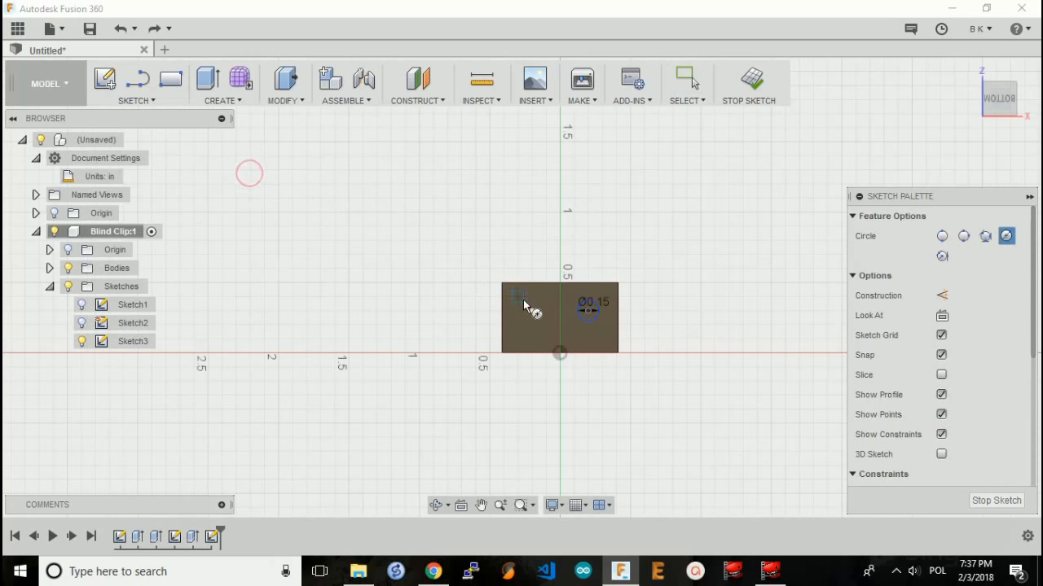
pyautogui.click(530, 310)
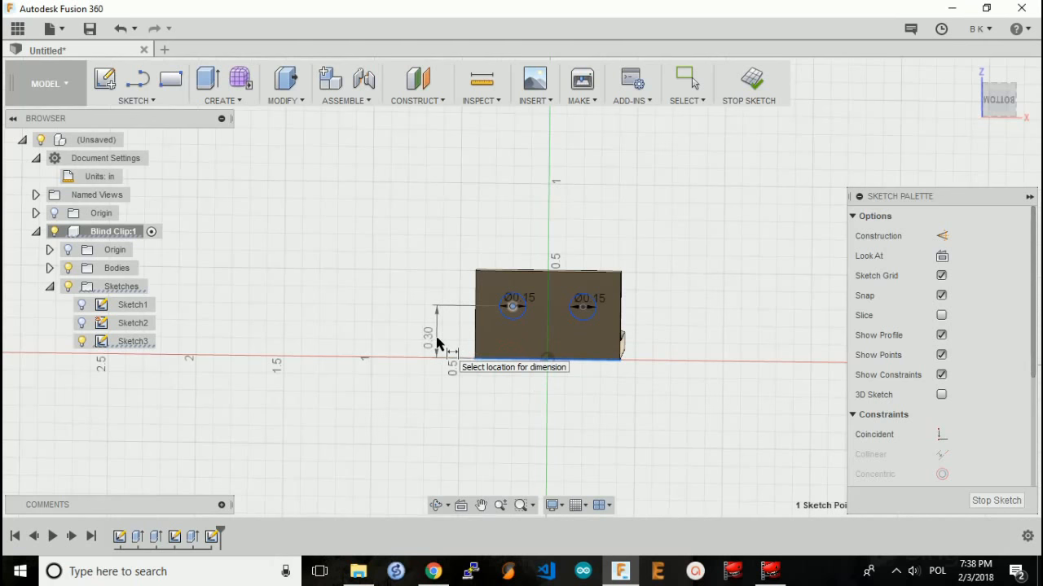
pyautogui.click(437, 334)
pyautogui.write('0.325')
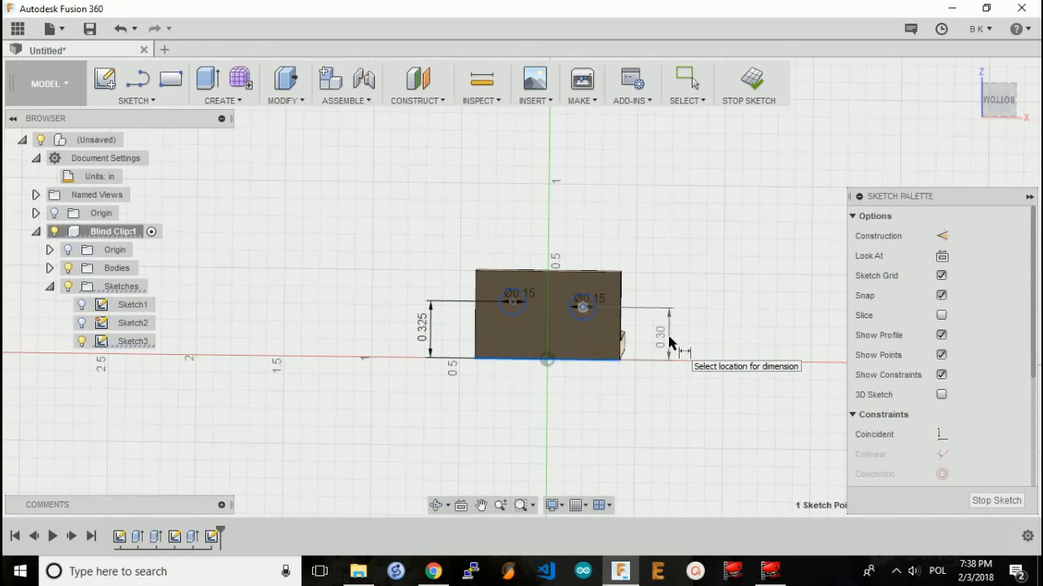
pyautogui.click(668, 338)
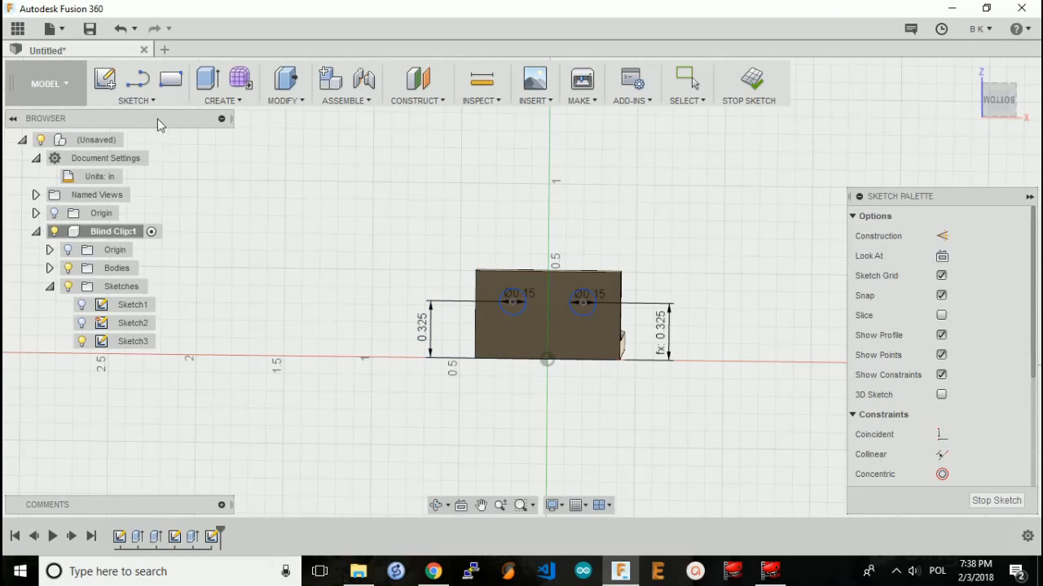
# - Dimension each hole 0.225 in from its nearest side edge and finish the sketch
pyautogui.click(137, 86)
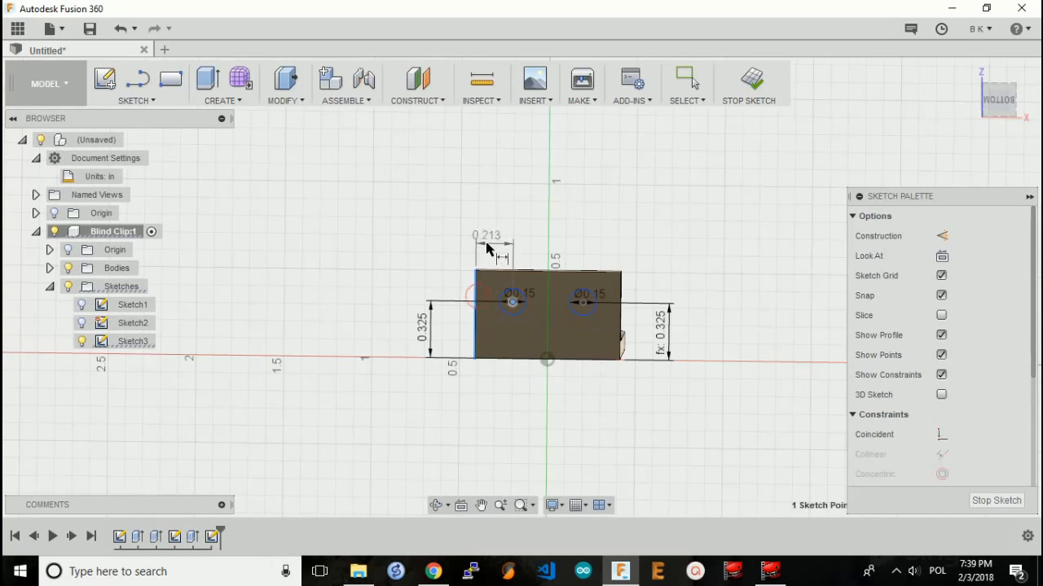
pyautogui.moveTo(497, 242)
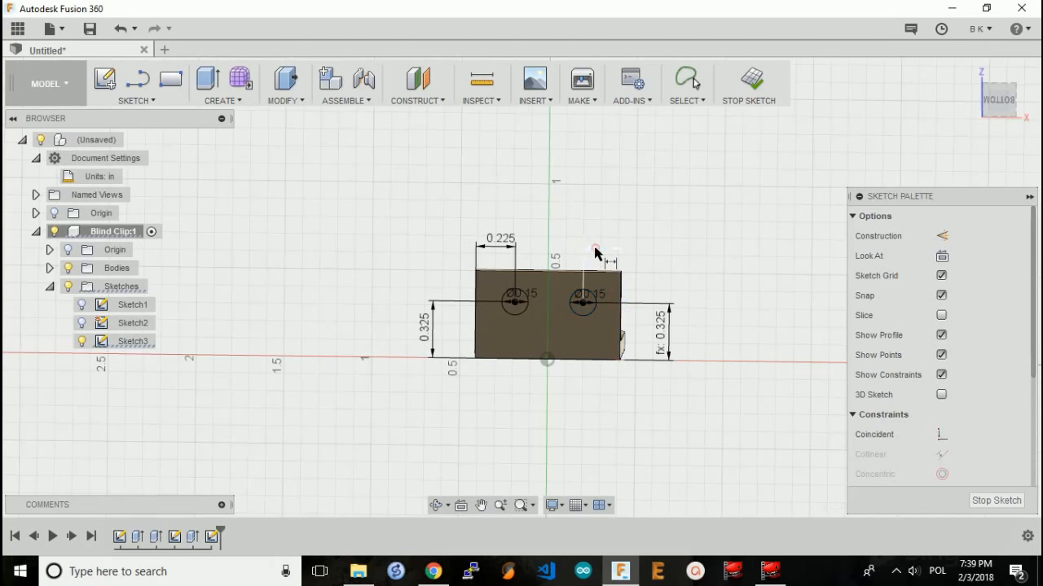
pyautogui.click(499, 246)
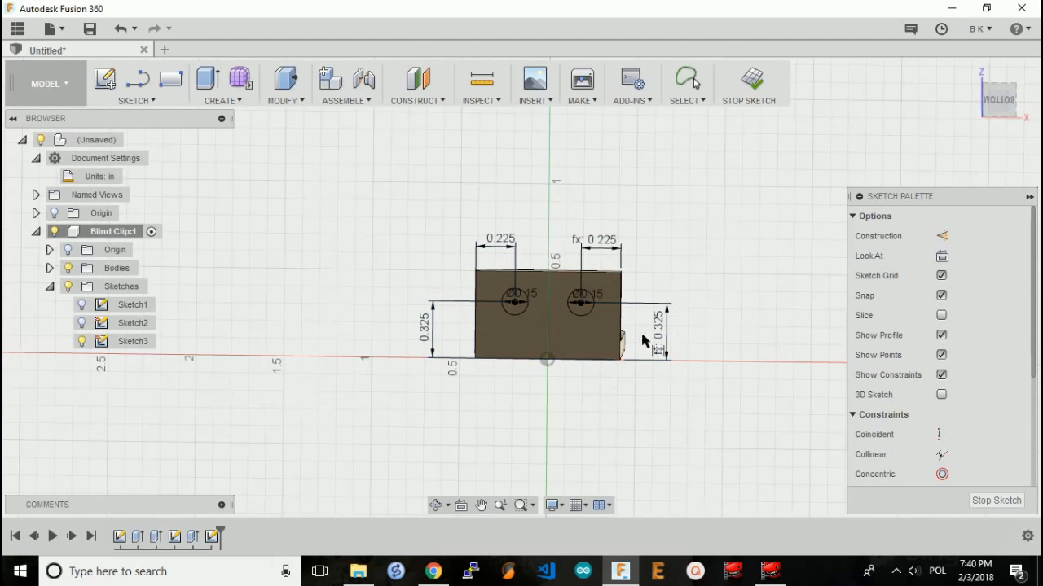
pyautogui.moveTo(640, 301)
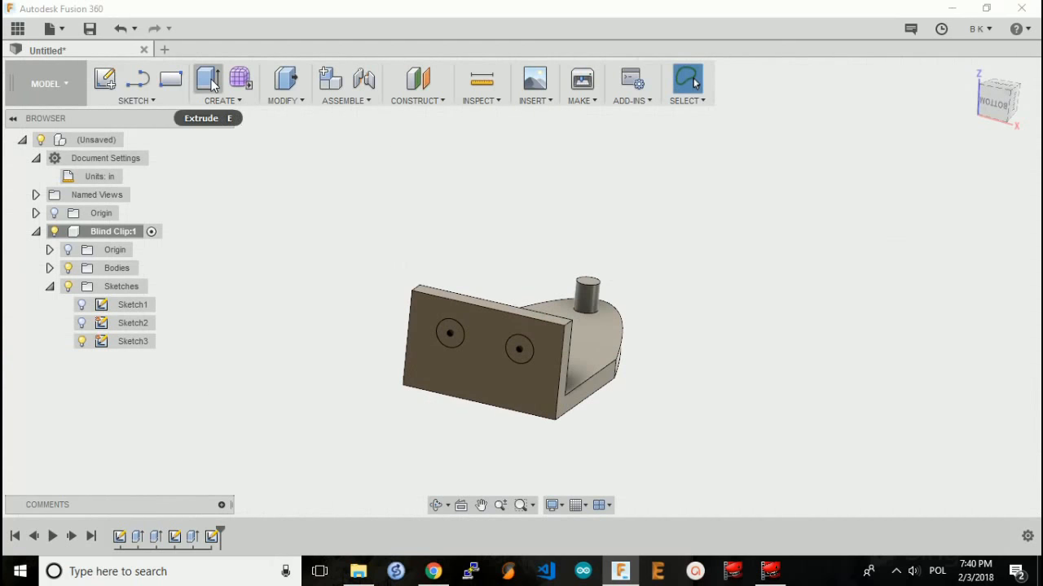
# - Extrude the hole profiles as a cut through the wall and orbit to check the holes
pyautogui.click(517, 349)
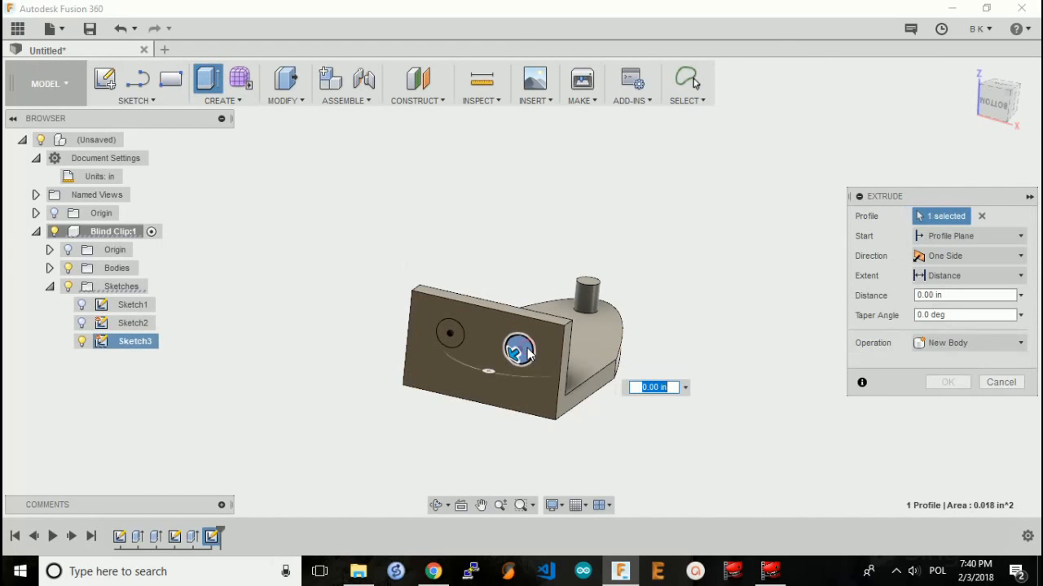
pyautogui.click(450, 334)
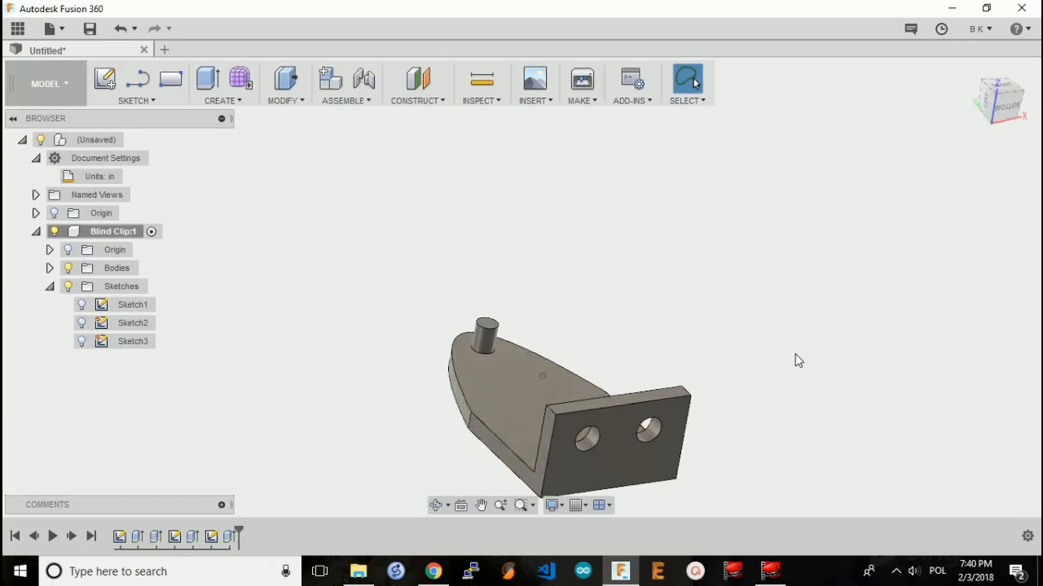
pyautogui.moveTo(570, 391); pyautogui.dragTo(537, 366)
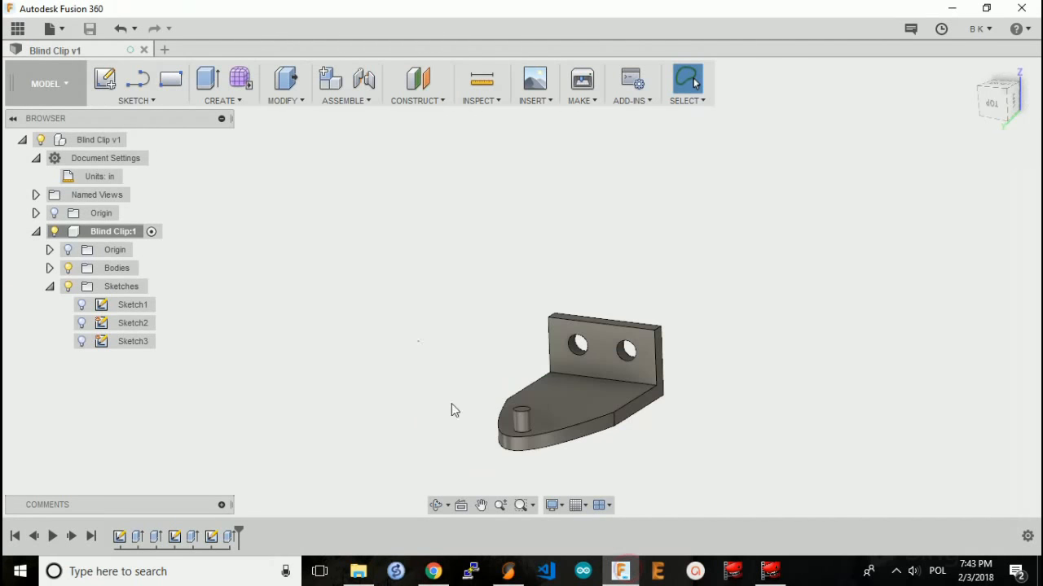
pyautogui.moveTo(487, 294)
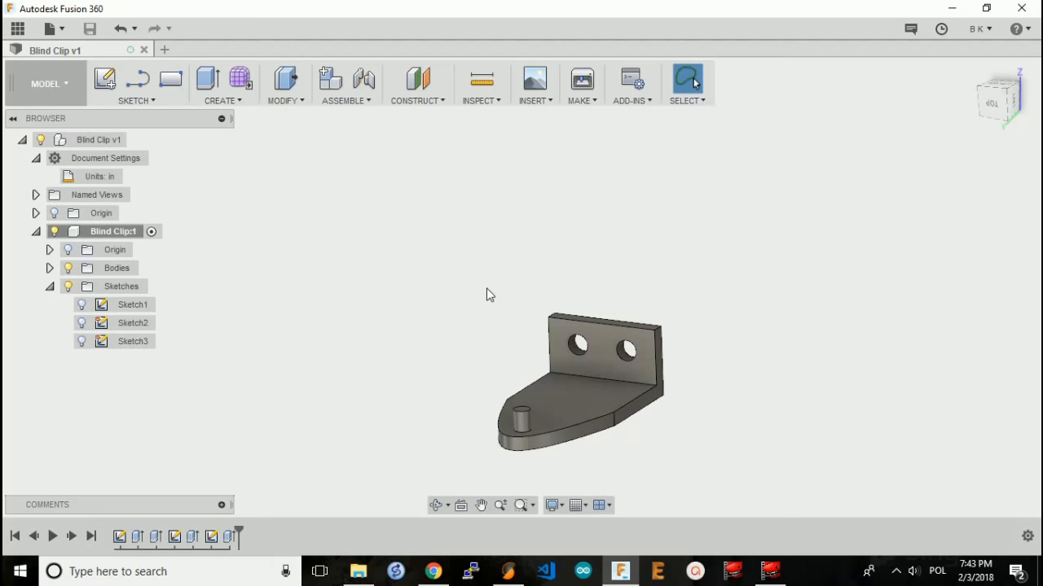
pyautogui.moveTo(384, 277)
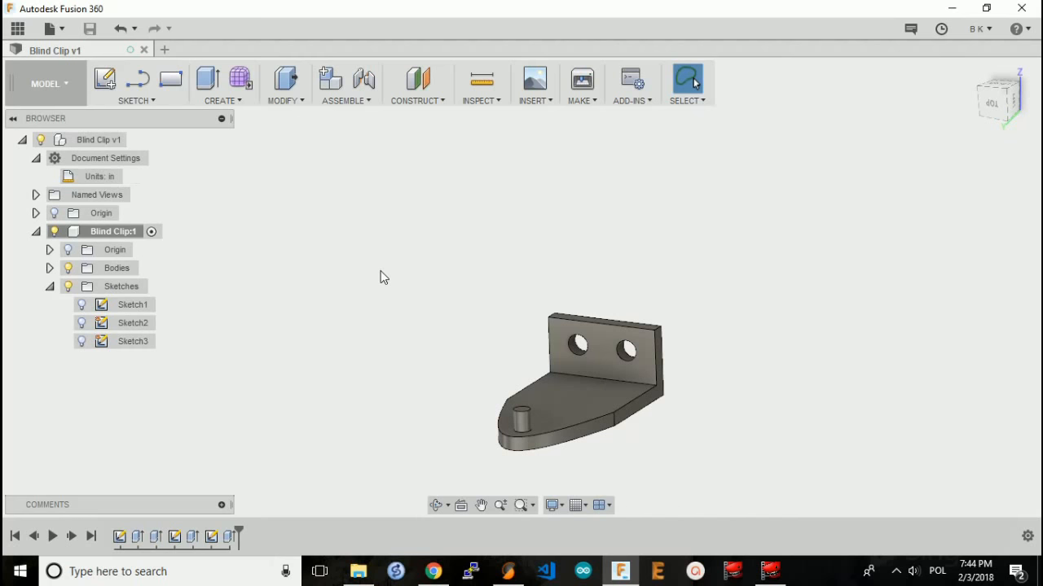
pyautogui.moveTo(443, 373)
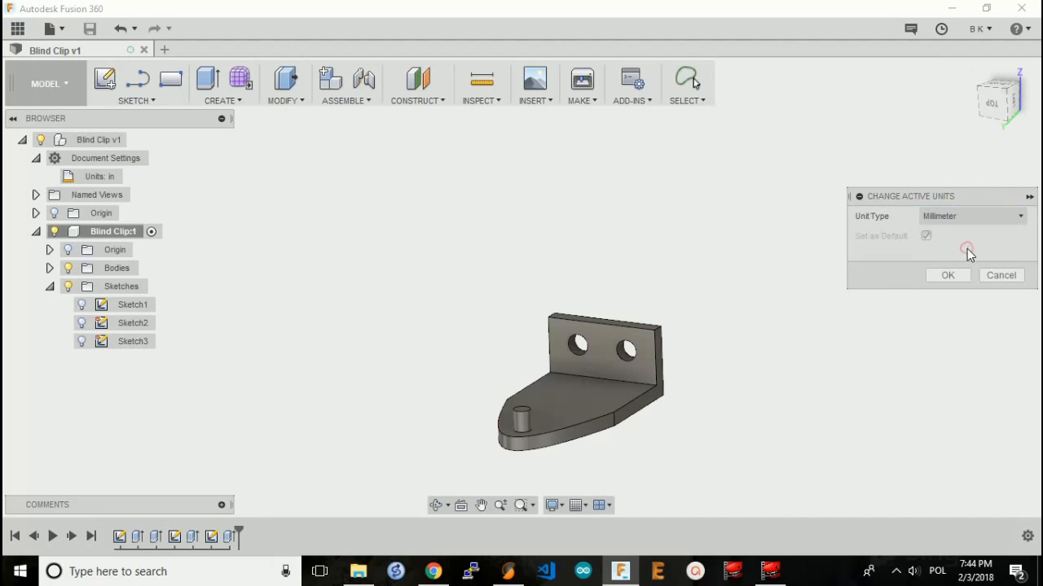
# - Confirm millimetre units and mesh the clip body for 3D printing at High refinement
pyautogui.click(947, 275)
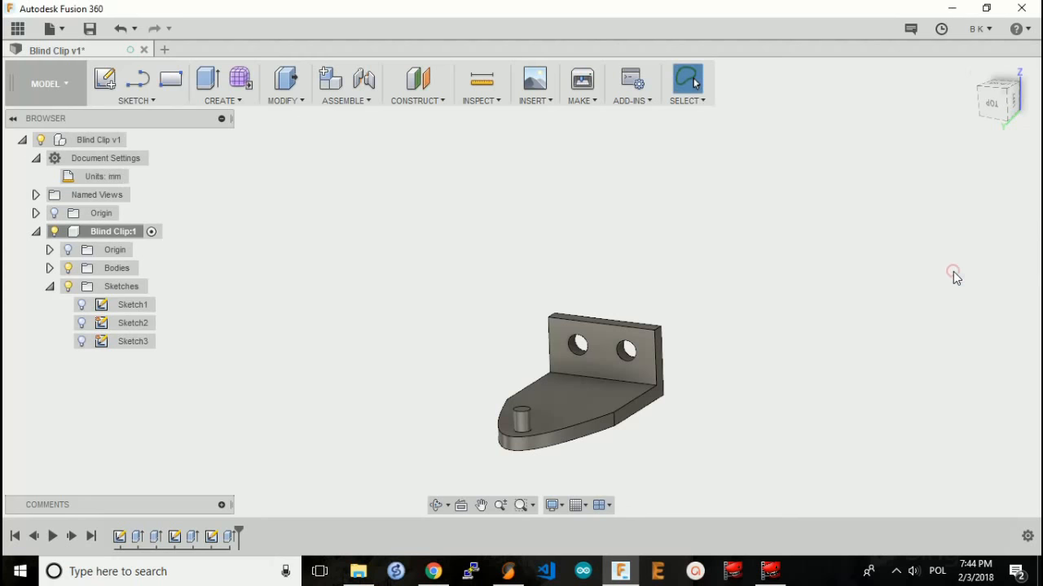
pyautogui.moveTo(530, 205)
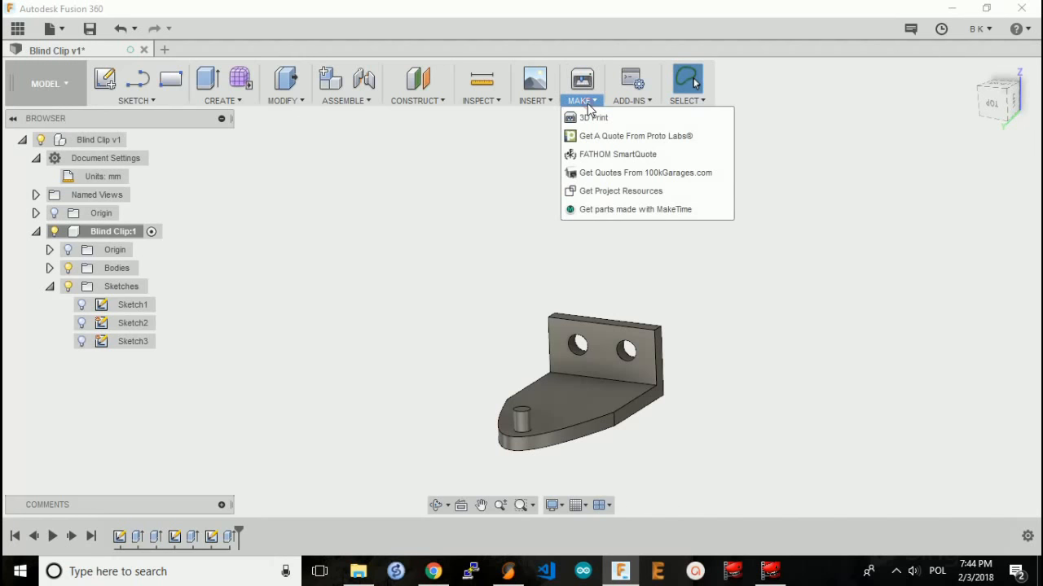
pyautogui.click(593, 117)
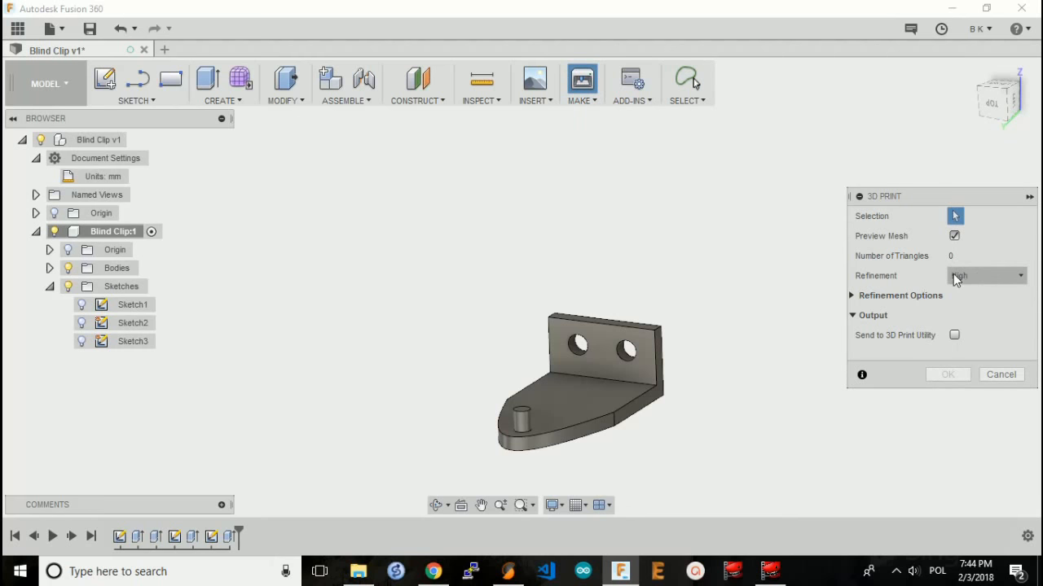
pyautogui.moveTo(583, 395)
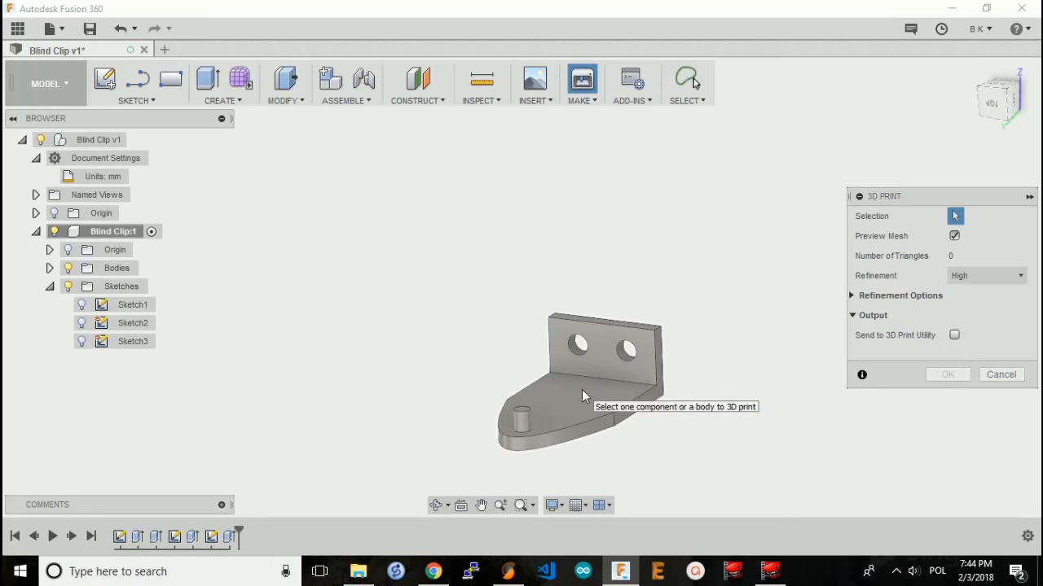
pyautogui.click(583, 395)
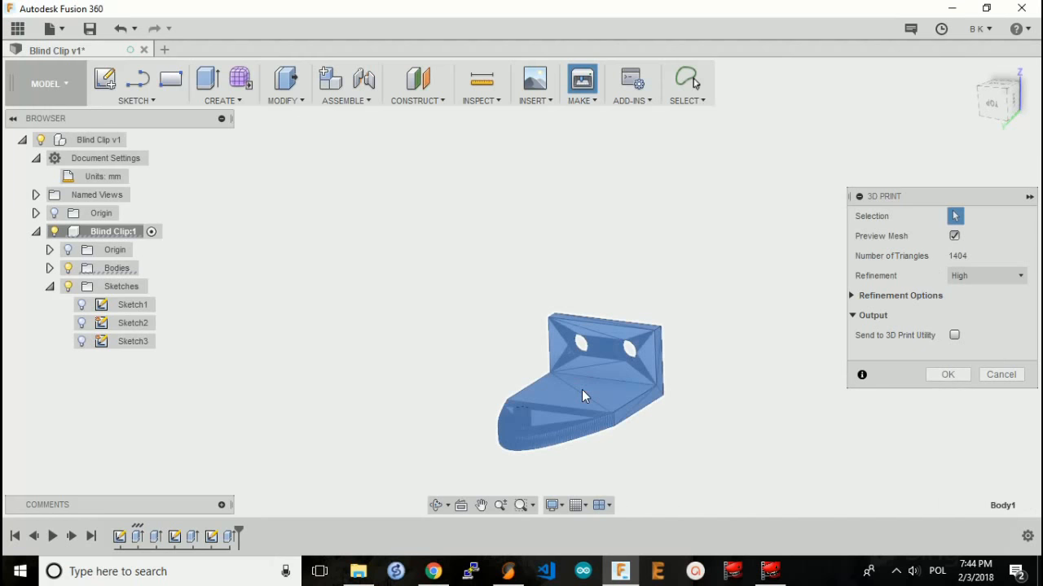
pyautogui.click(1001, 374)
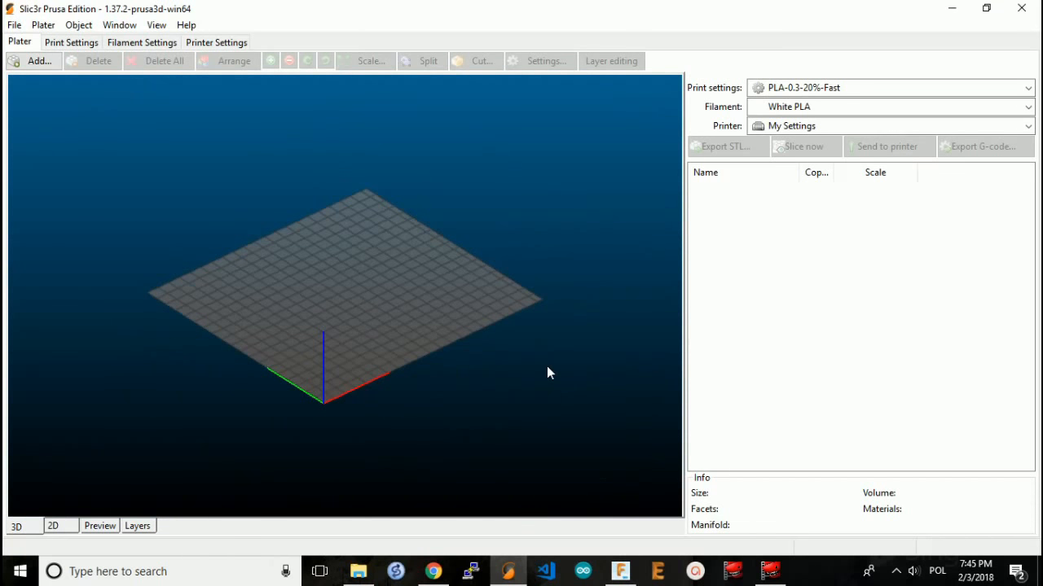
# - Add the BlindClip file to the plate, raise Copies to 4, and upload to OctoPrint
pyautogui.click(34, 61)
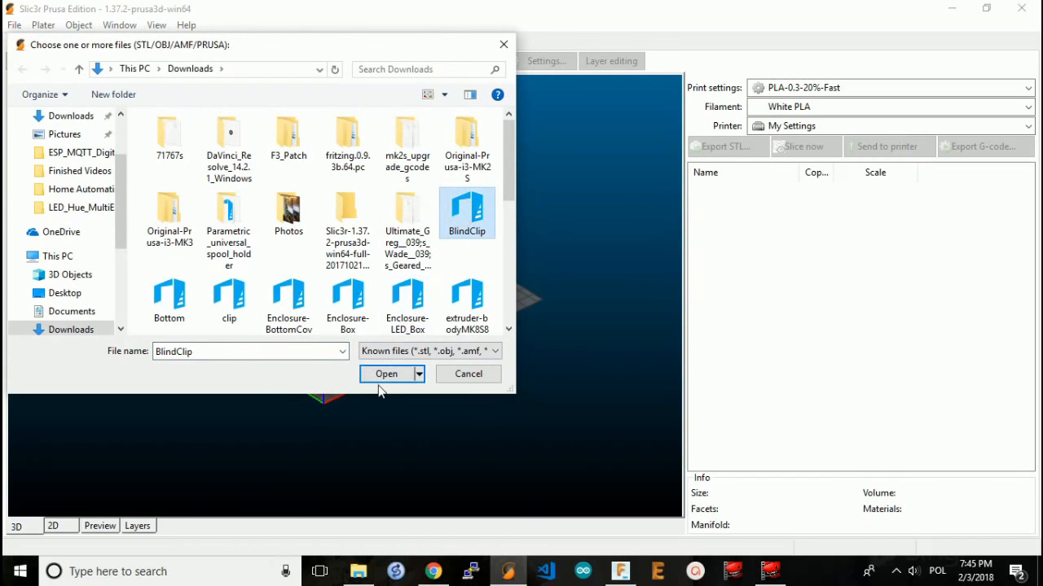
pyautogui.click(386, 374)
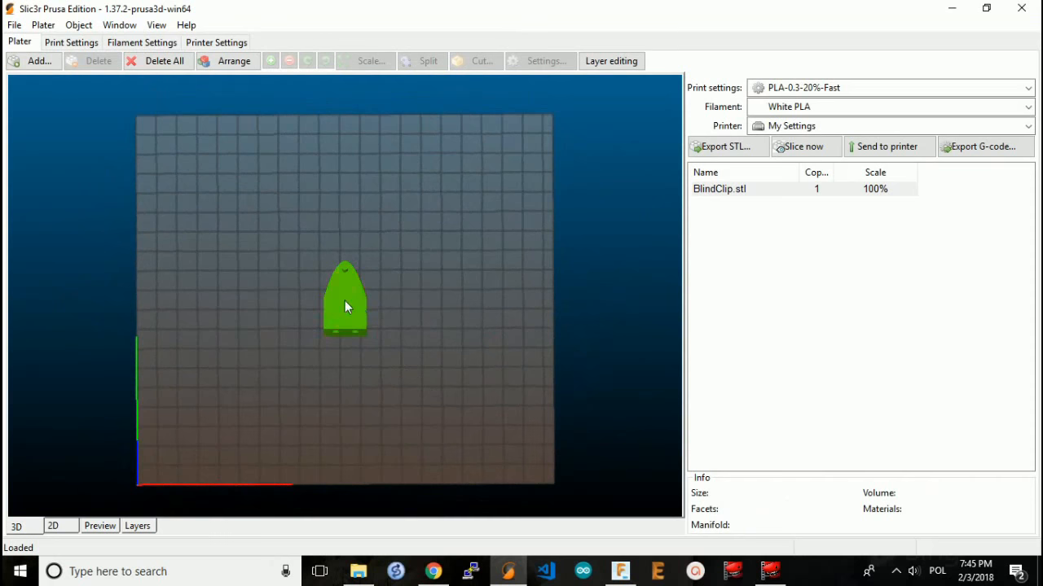
pyautogui.click(271, 60)
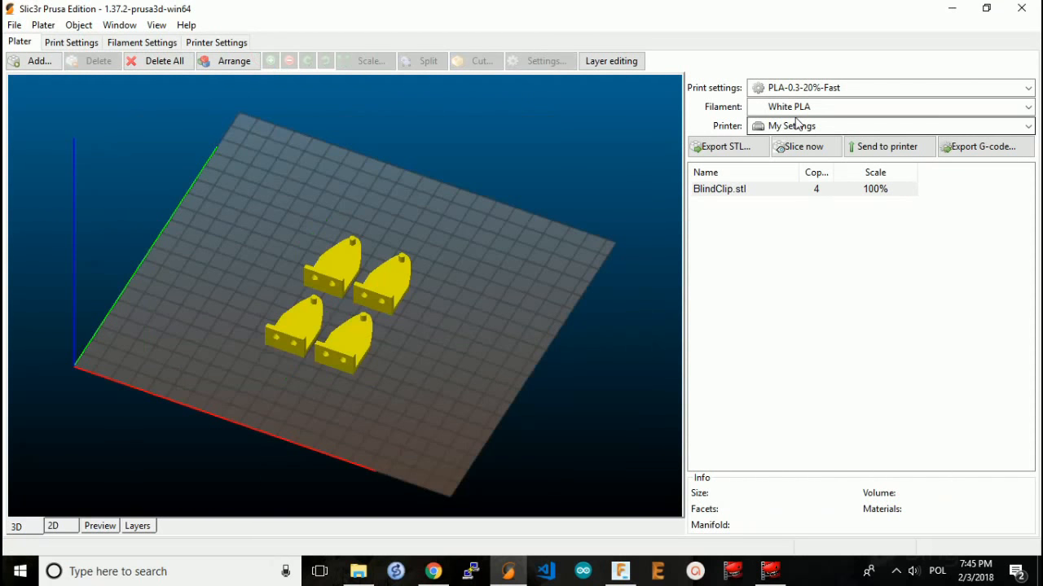
pyautogui.moveTo(887, 147)
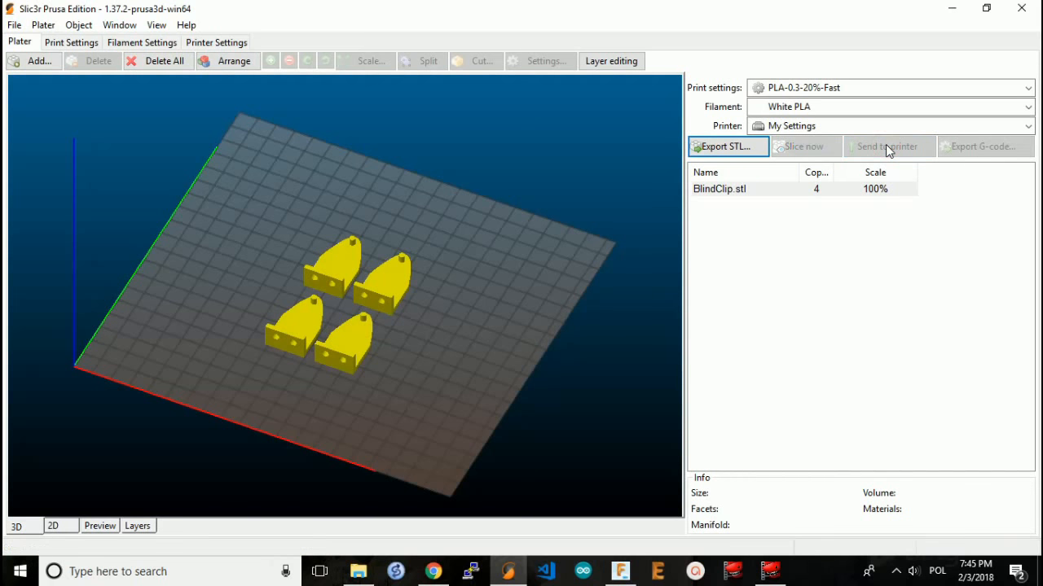
pyautogui.click(888, 146)
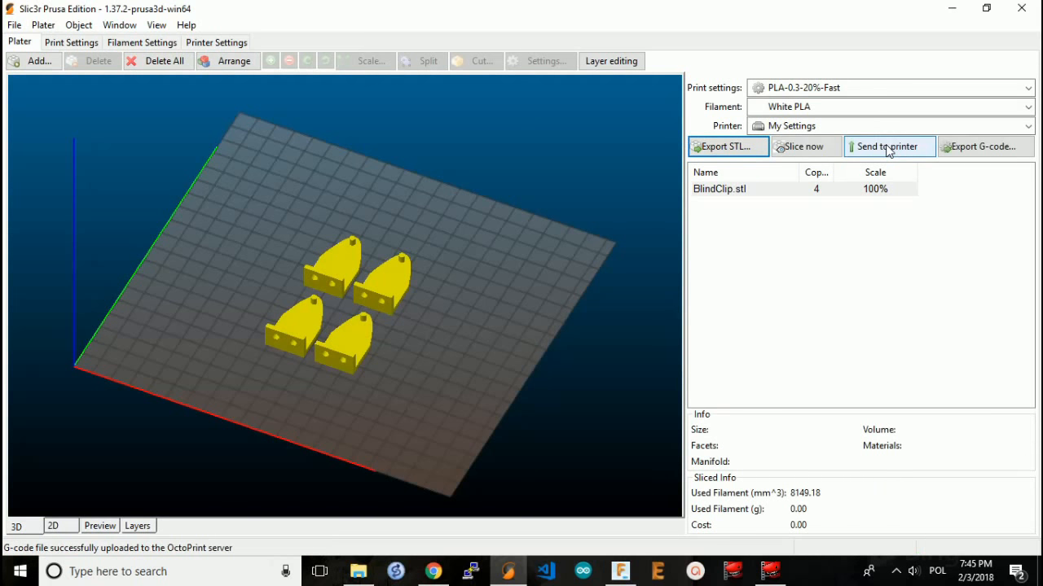